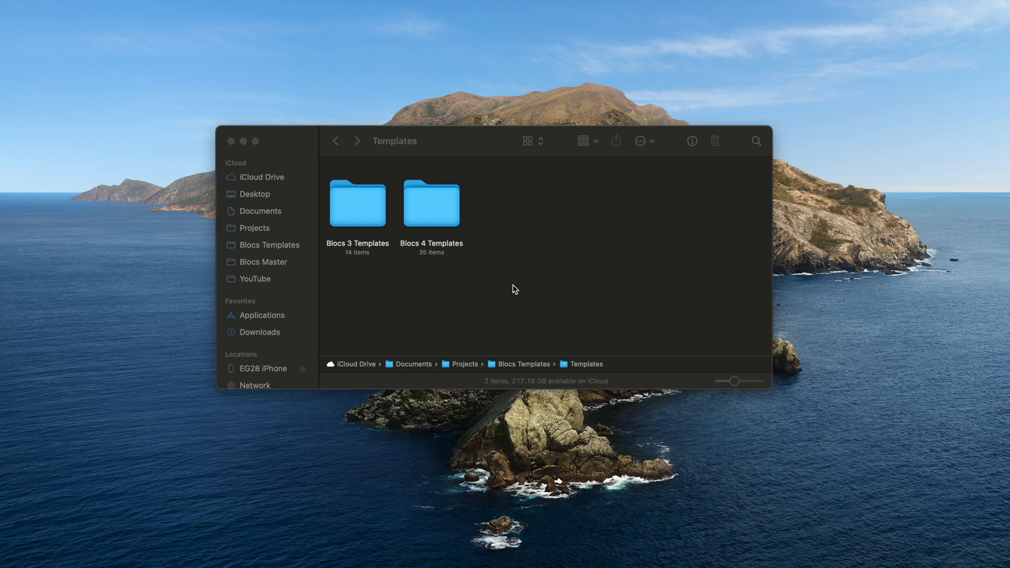
Extract iPhone - B4.2 Ver 1.0.zip in Blocs 4 Templates and select Apple iPhone 12 Pro.bloc
double_click(432, 203)
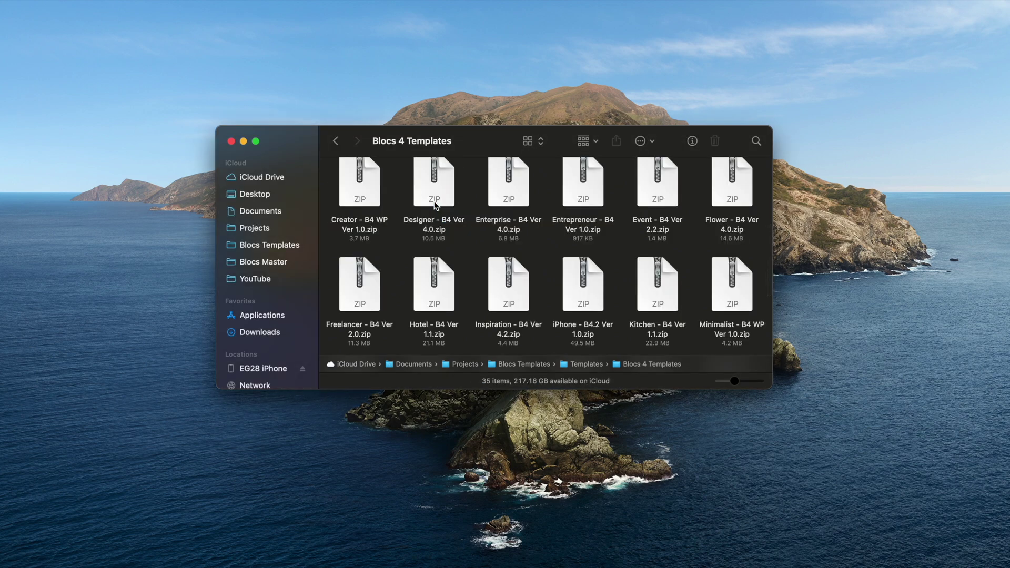
click(581, 285)
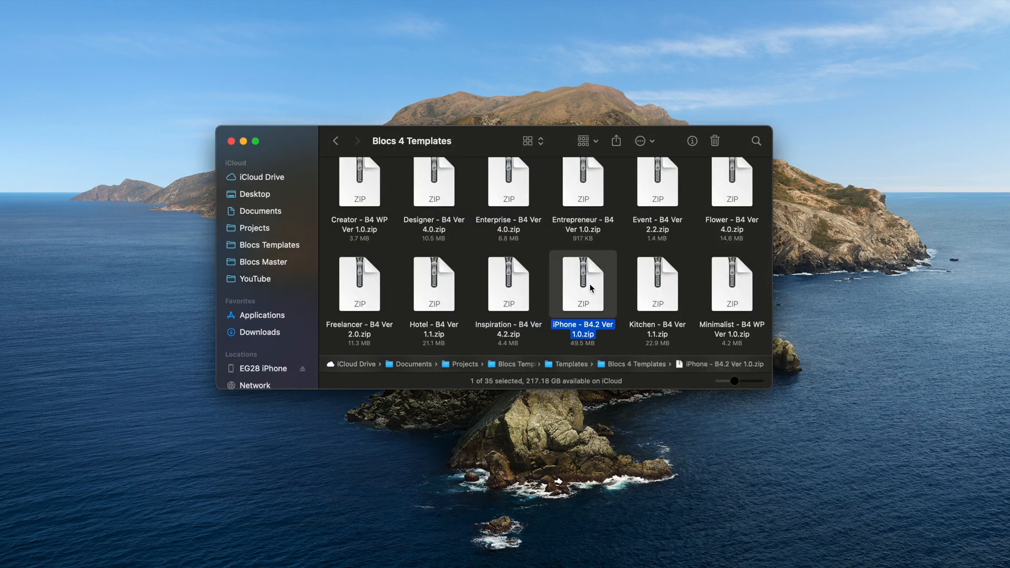
double_click(581, 285)
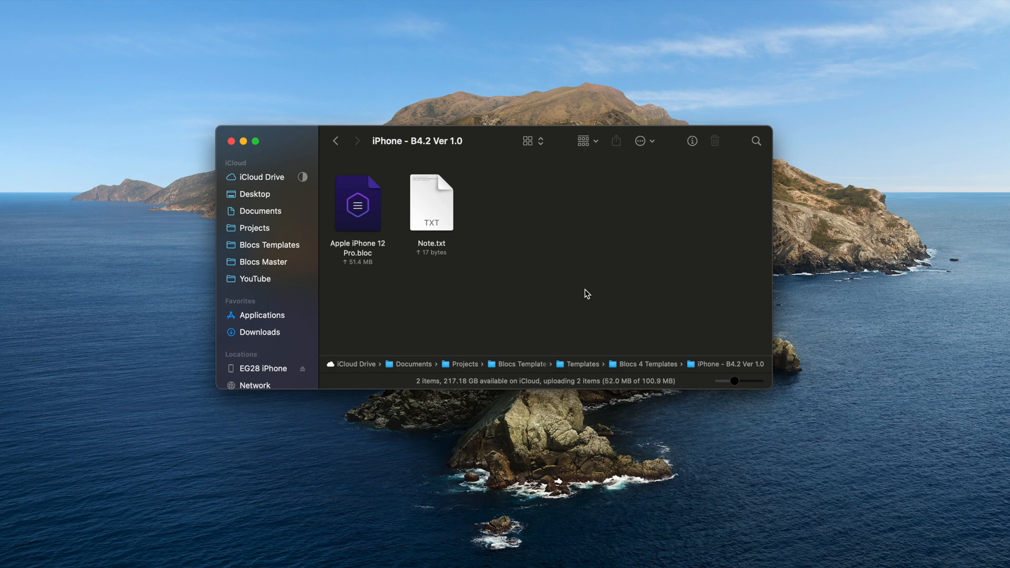
mouse_move(324, 187)
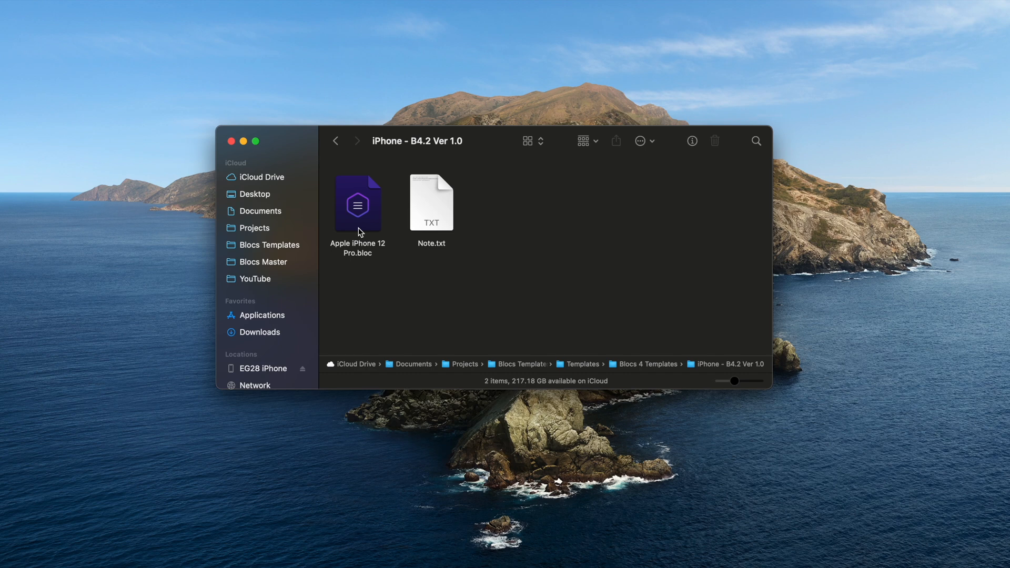
click(357, 203)
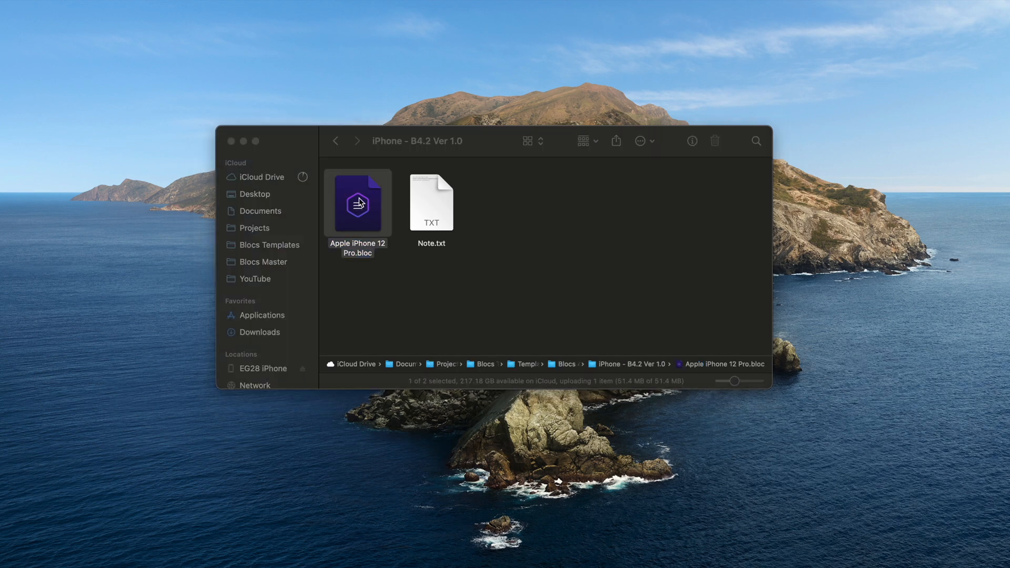
Load Apple iPhone 12 Pro.bloc and run the live preview twice to watch the page load
double_click(357, 203)
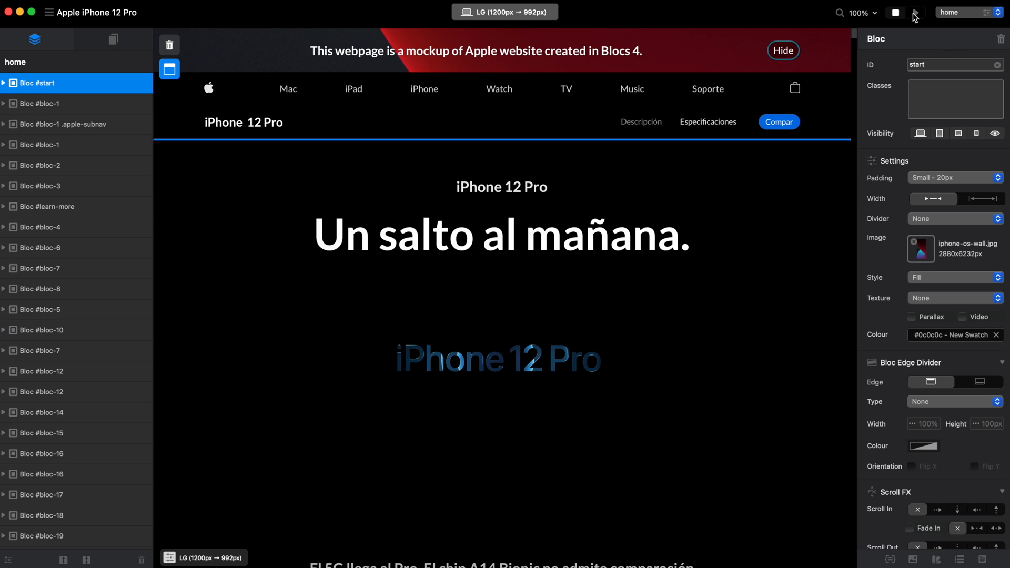
click(914, 13)
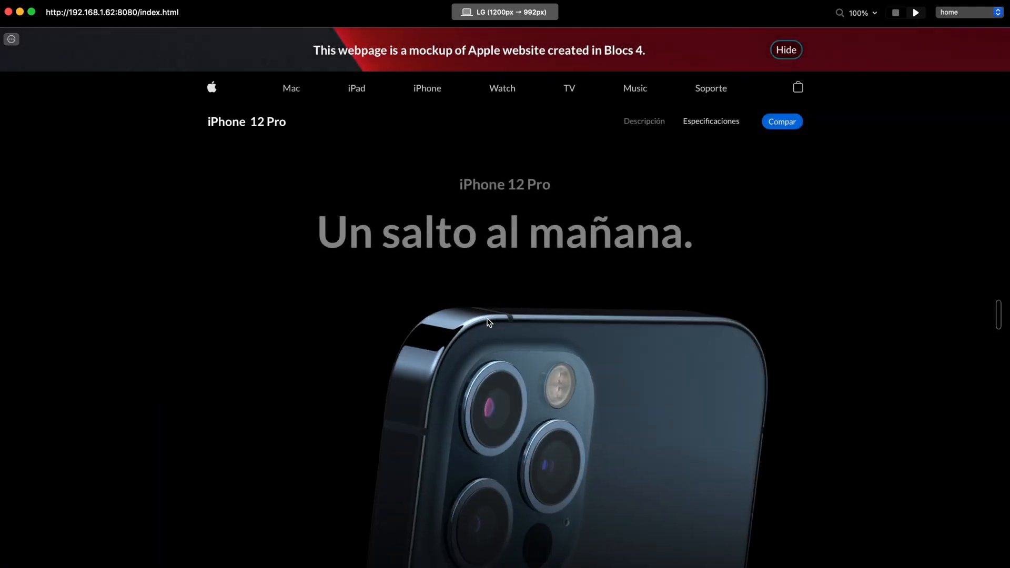
click(914, 12)
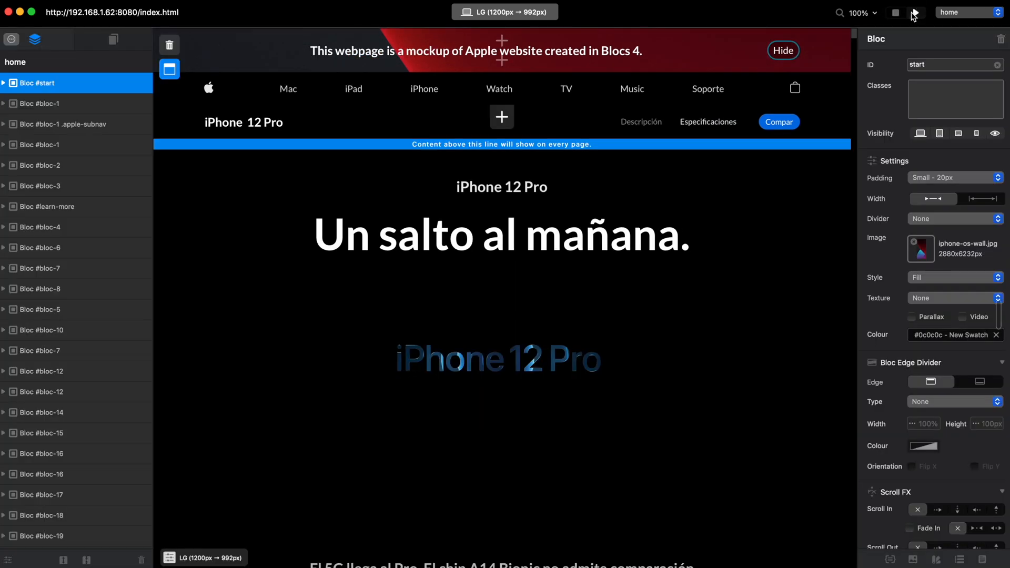
click(914, 13)
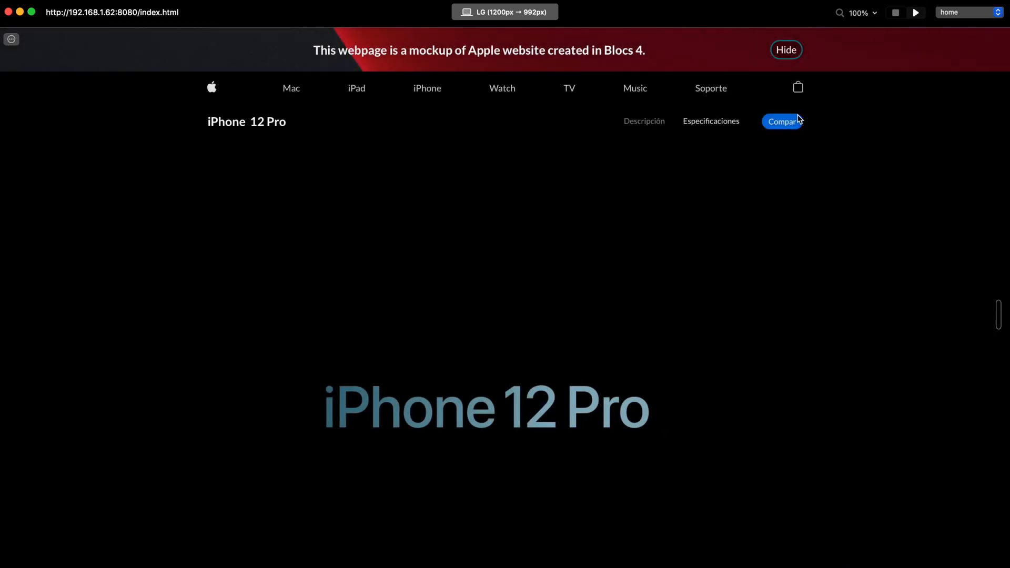
click(894, 13)
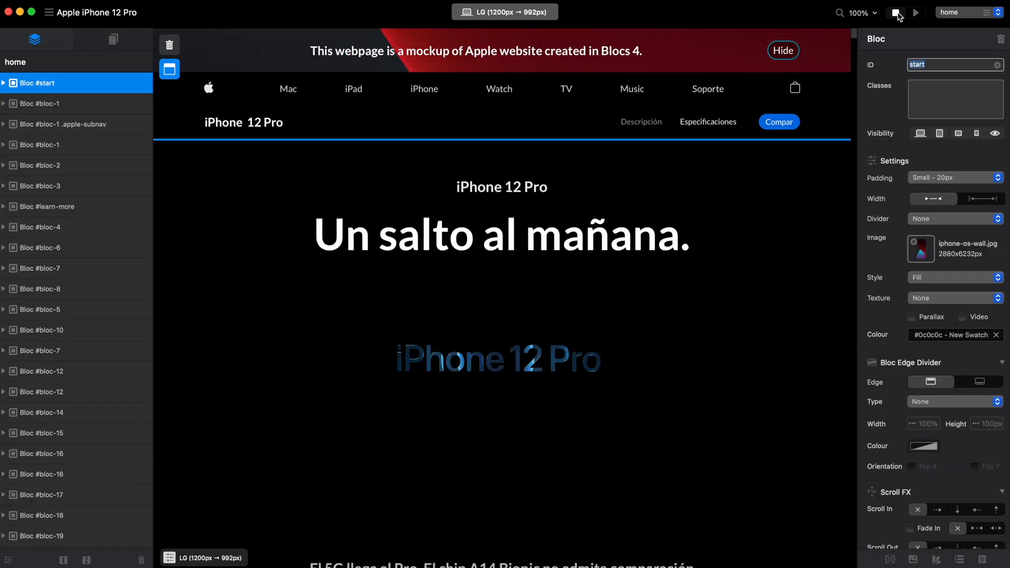
mouse_move(893, 559)
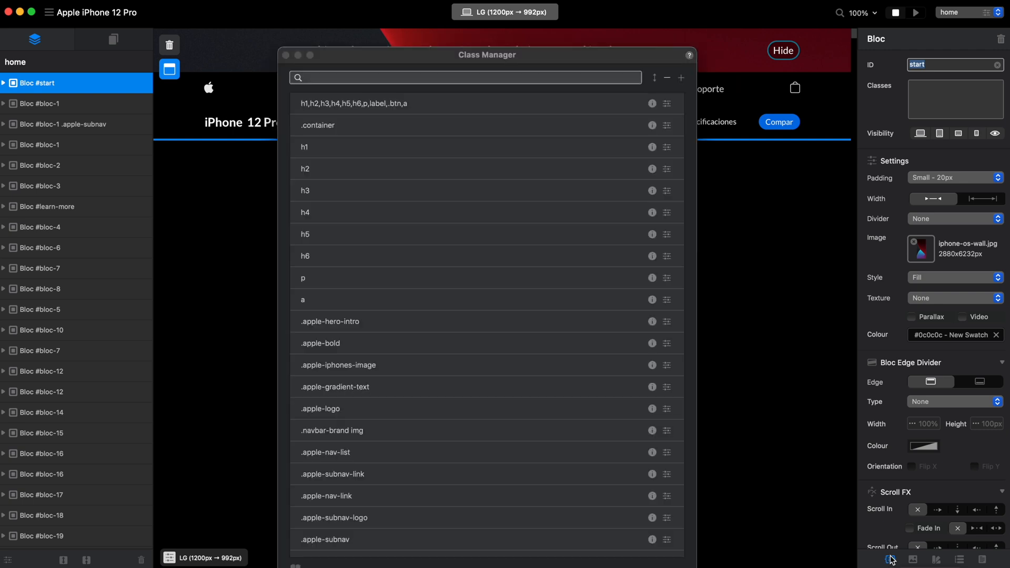
Search the Class Manager for 'pre', pick .page-preloader, and preview the page again
text(pre)
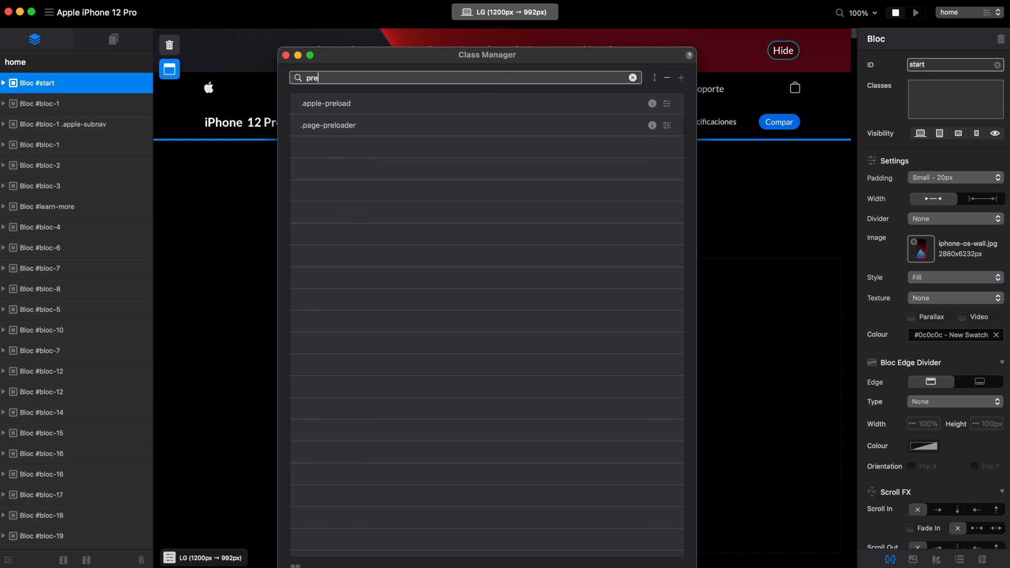
mouse_move(378, 125)
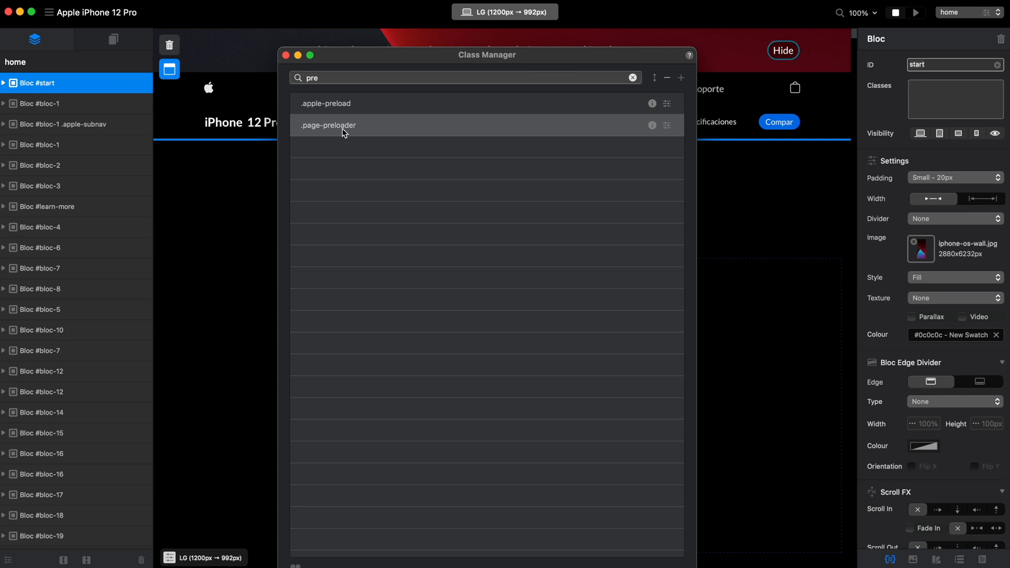
click(667, 76)
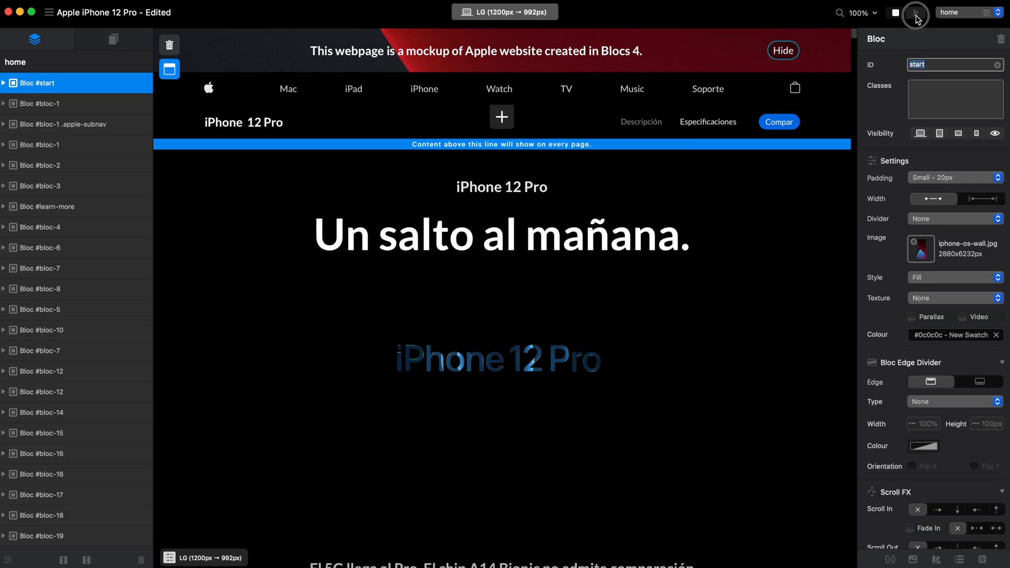
click(916, 12)
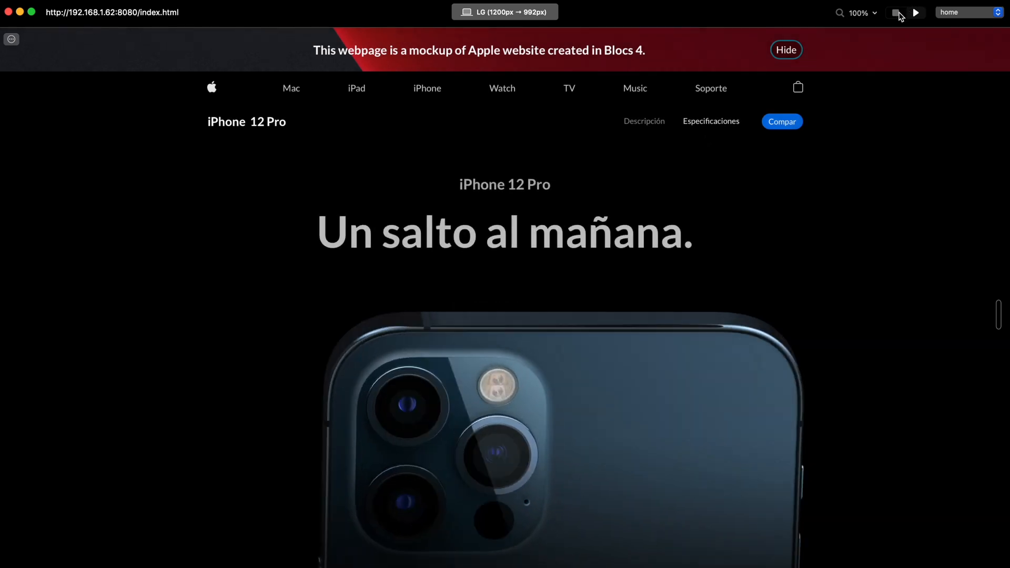
In Project Settings > Misc set Preloader Type to Dots Spinner with the preloader enabled
click(896, 13)
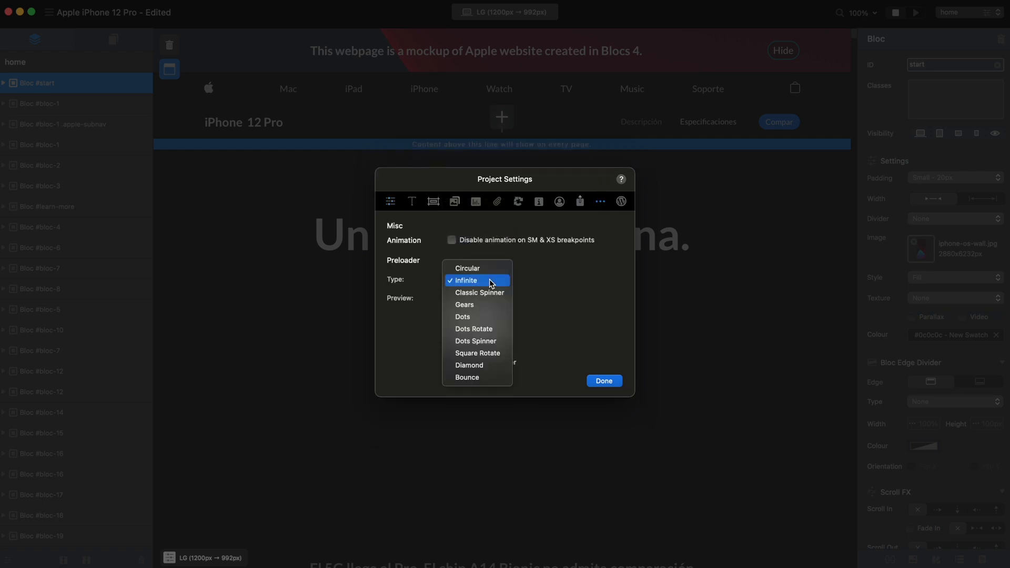
click(478, 353)
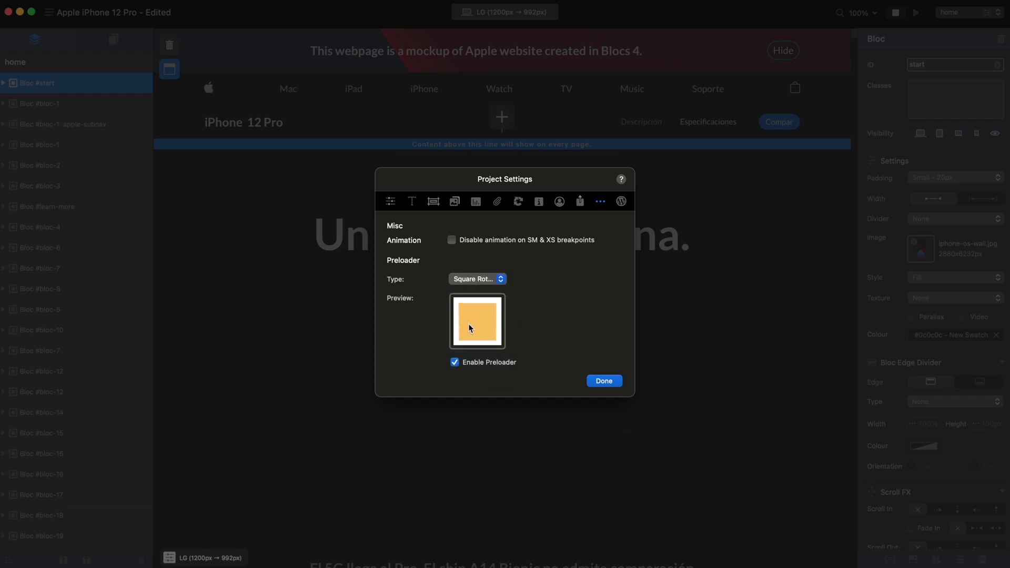
click(477, 278)
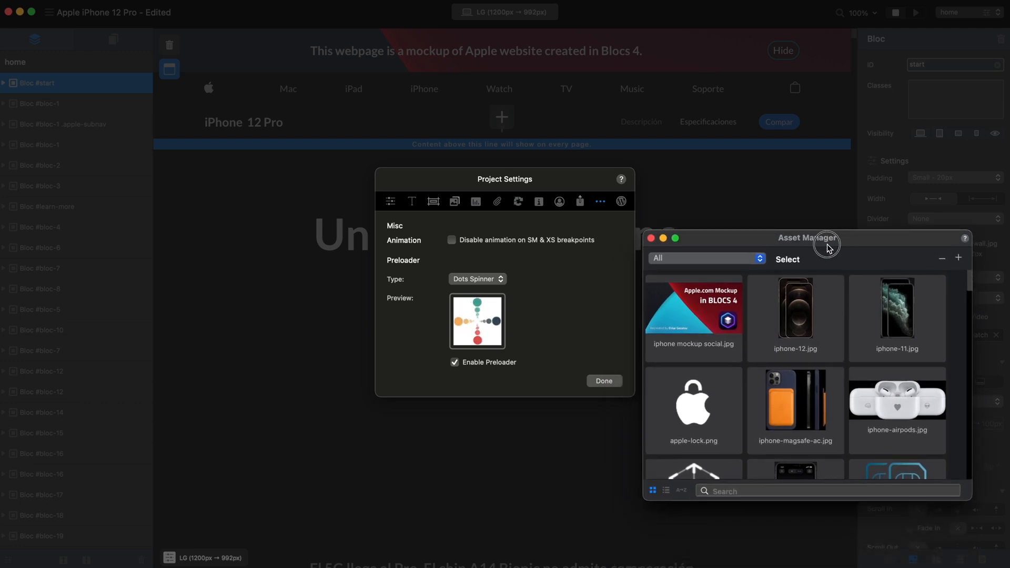
mouse_move(550, 357)
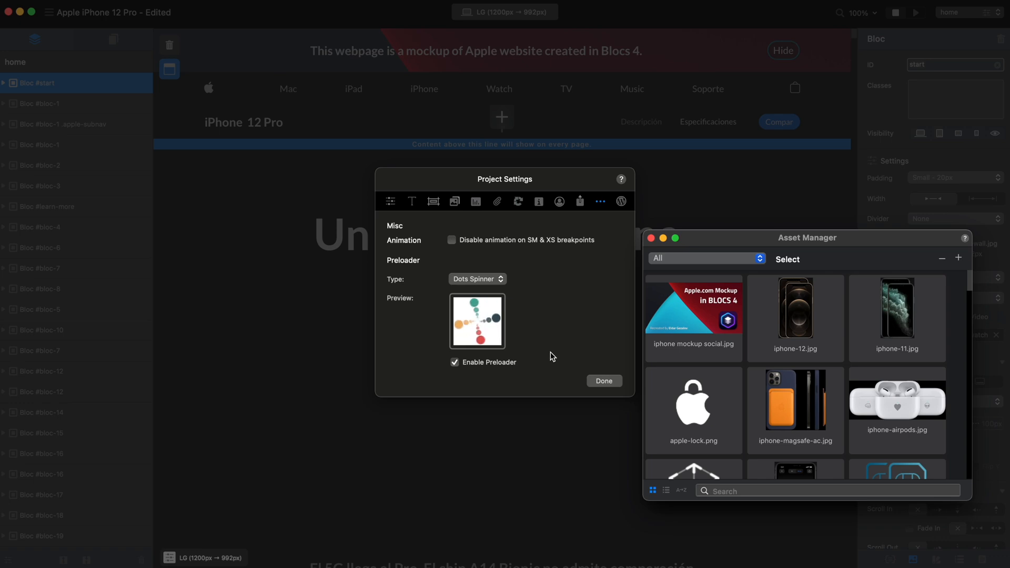
click(652, 238)
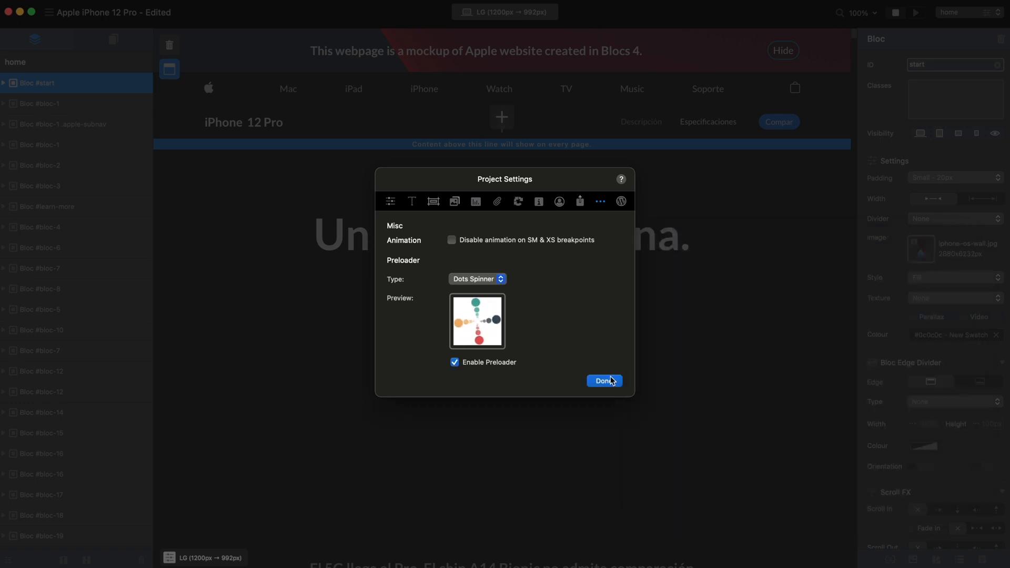
click(602, 381)
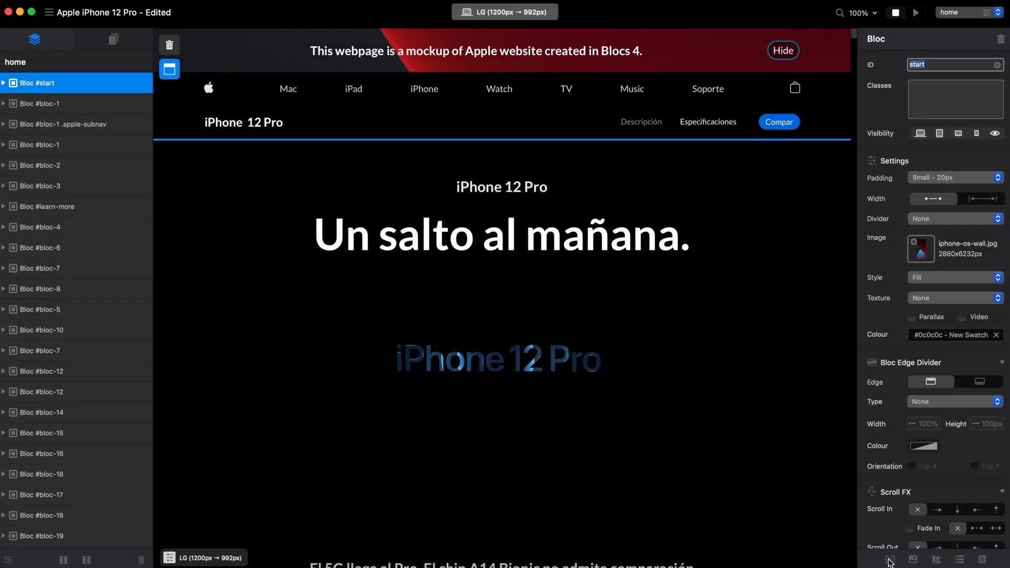
Create a page-preloader class based on the Page Preloader subclass library and edit it
click(889, 559)
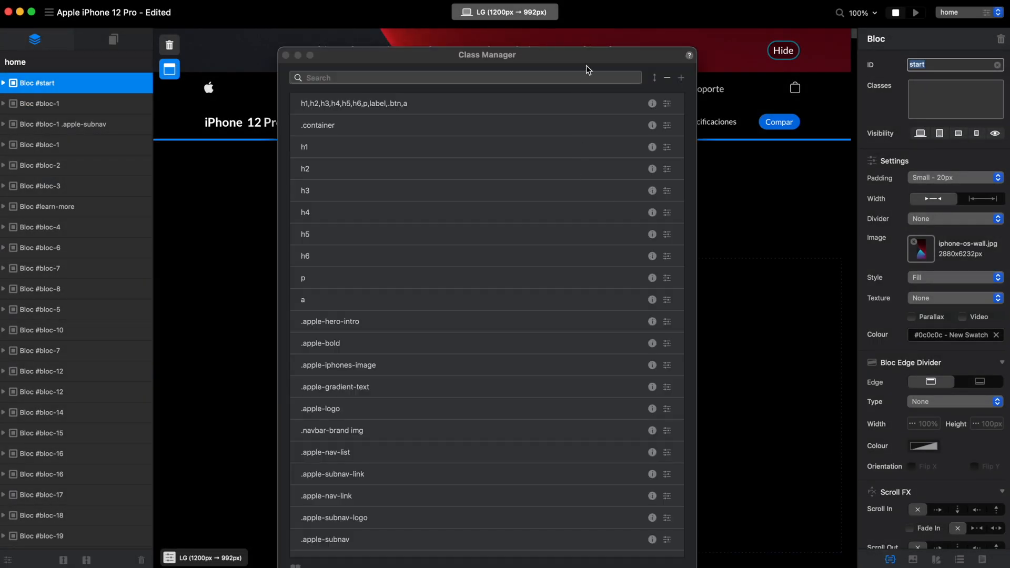
click(680, 76)
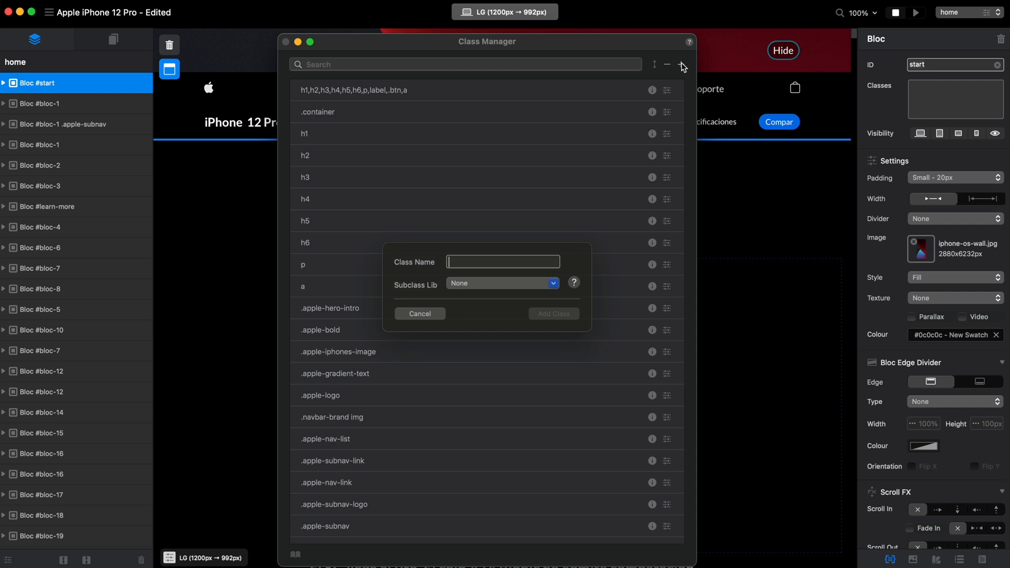
click(501, 283)
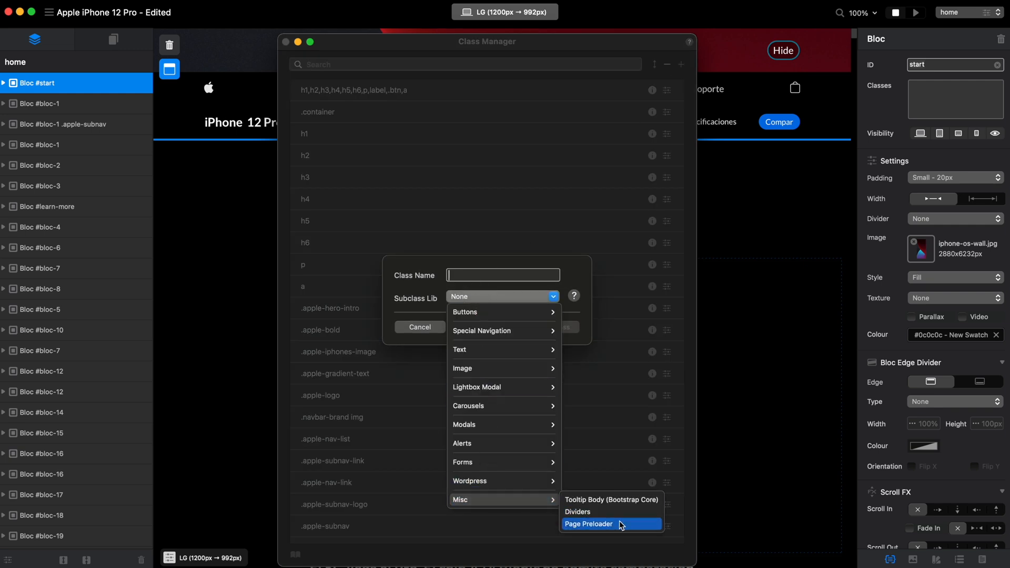
click(587, 524)
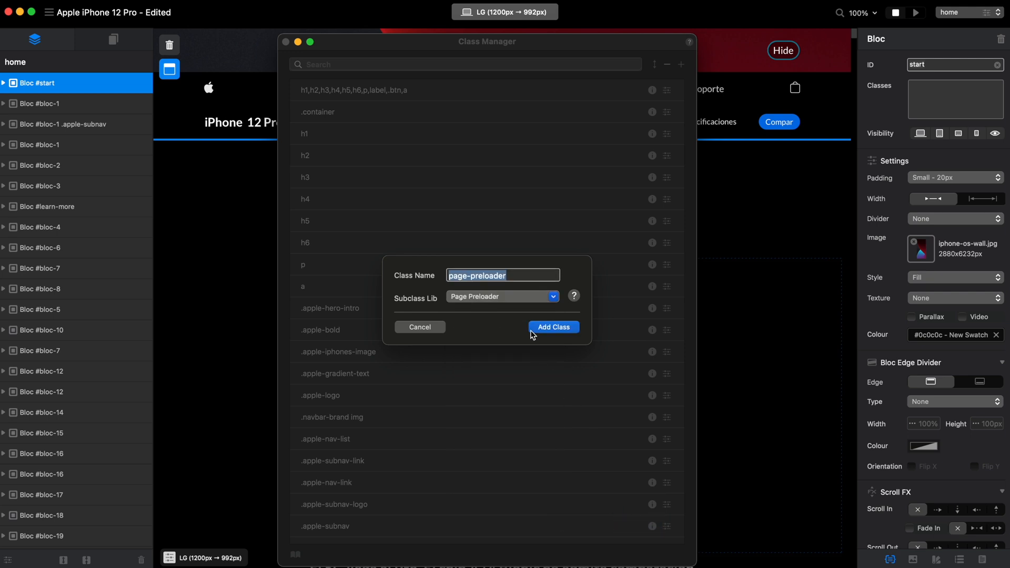
click(552, 326)
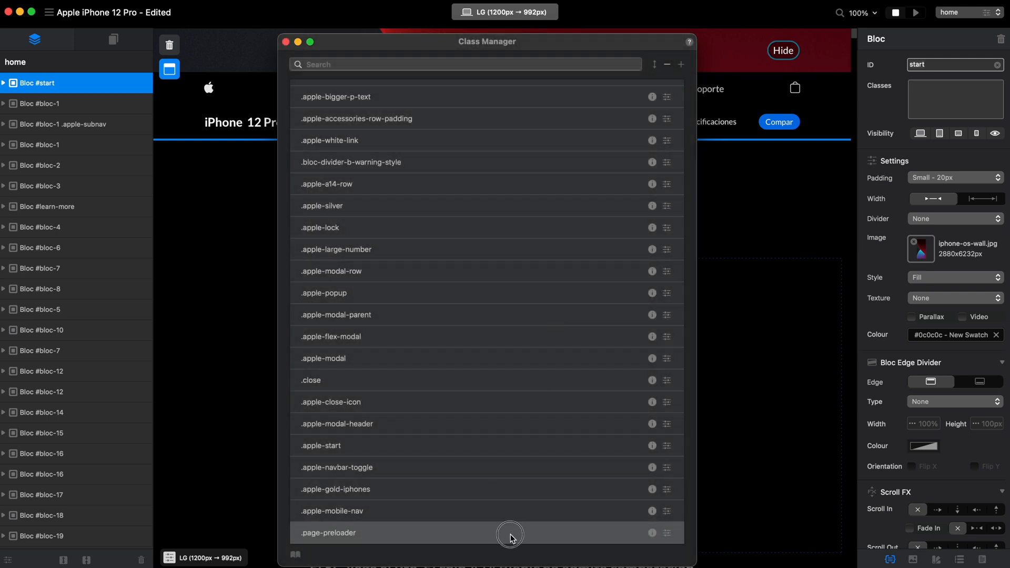
click(667, 532)
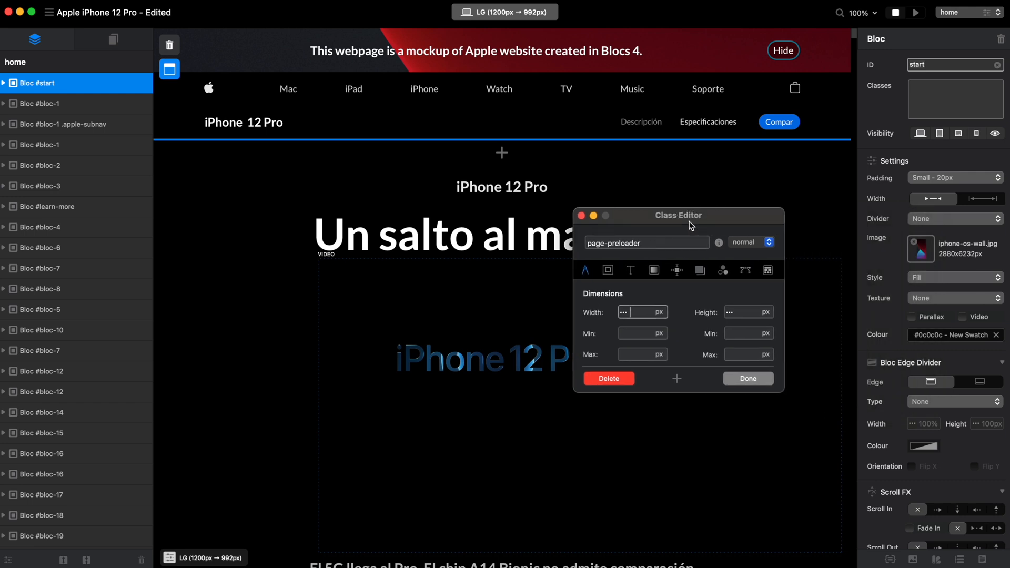
mouse_move(652, 269)
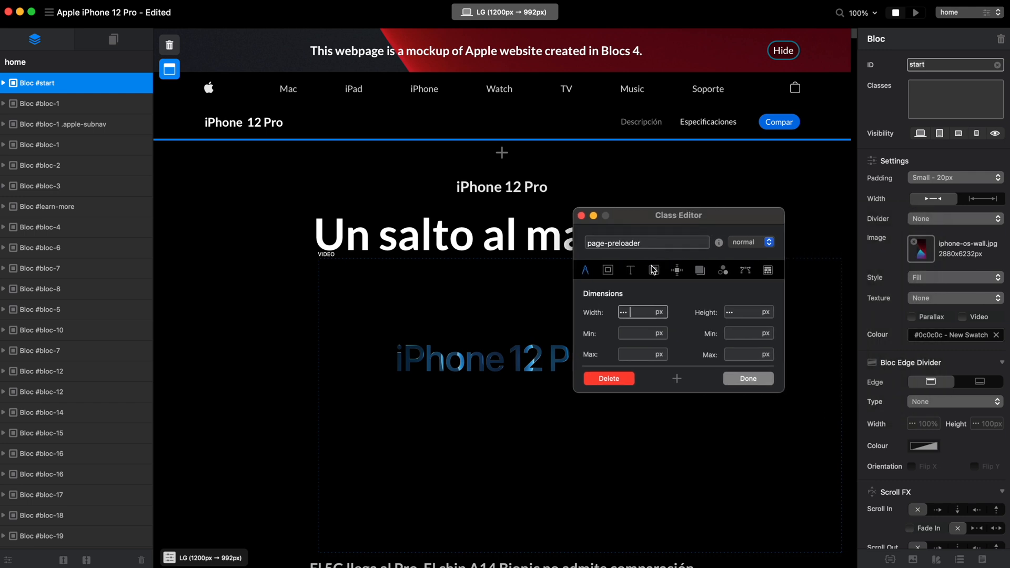
Set the page-preloader class background colour to black and confirm
click(653, 270)
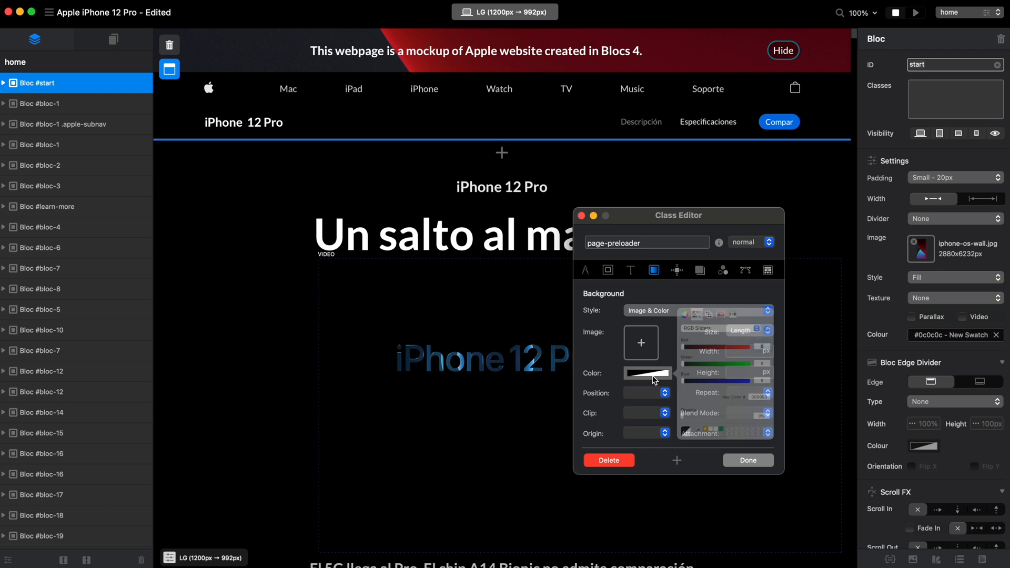
click(647, 372)
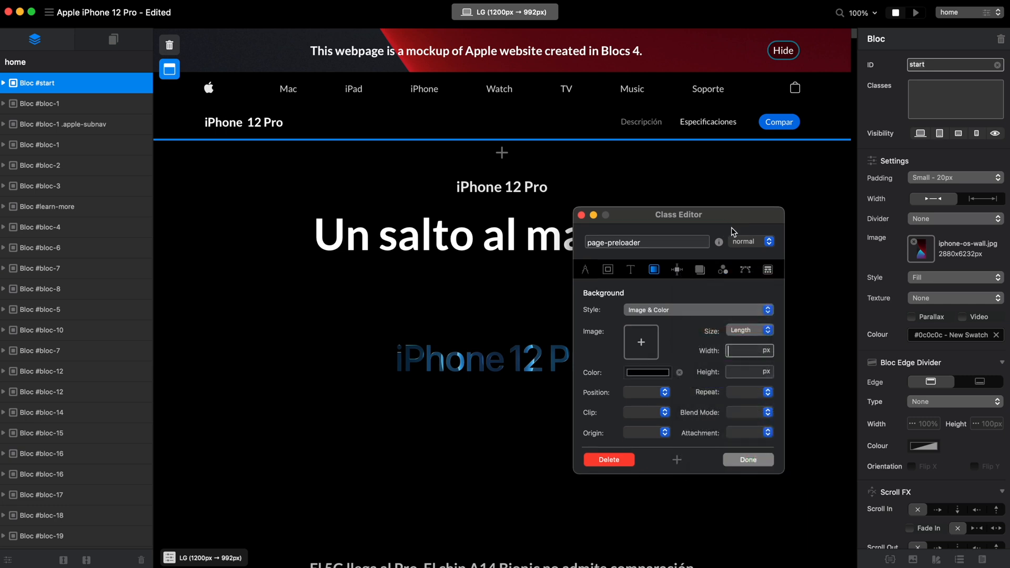
click(747, 459)
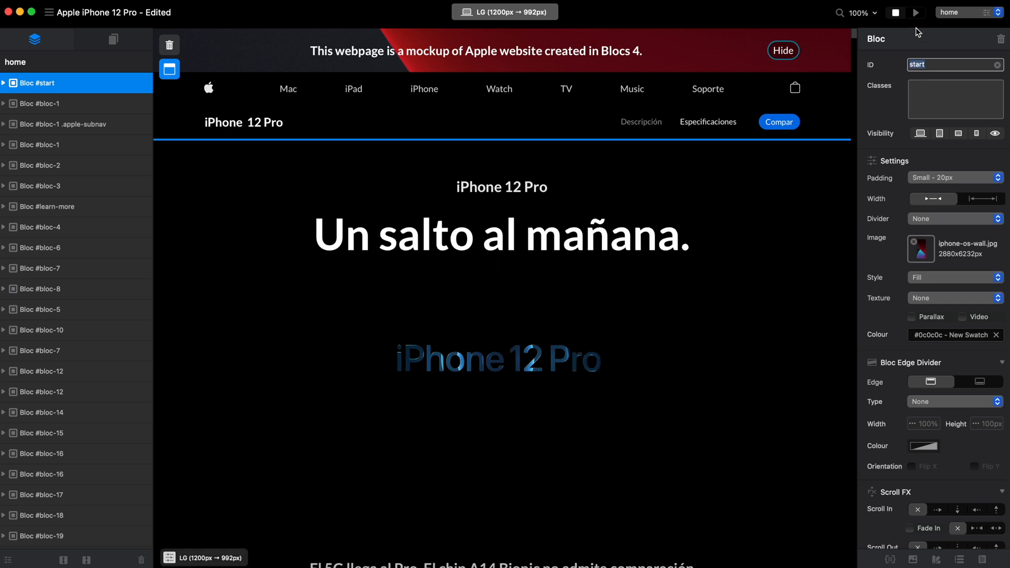
click(915, 12)
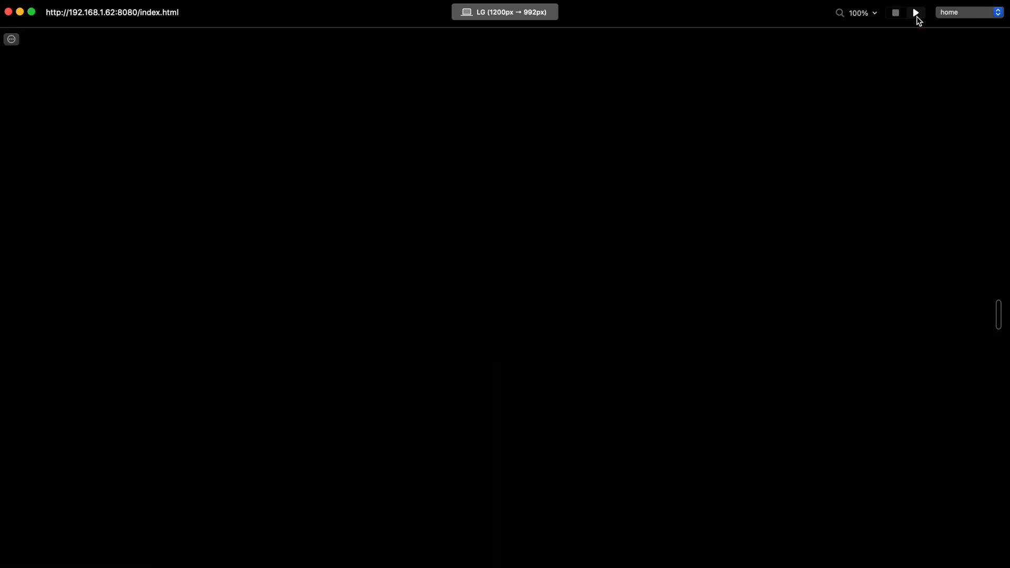
click(915, 12)
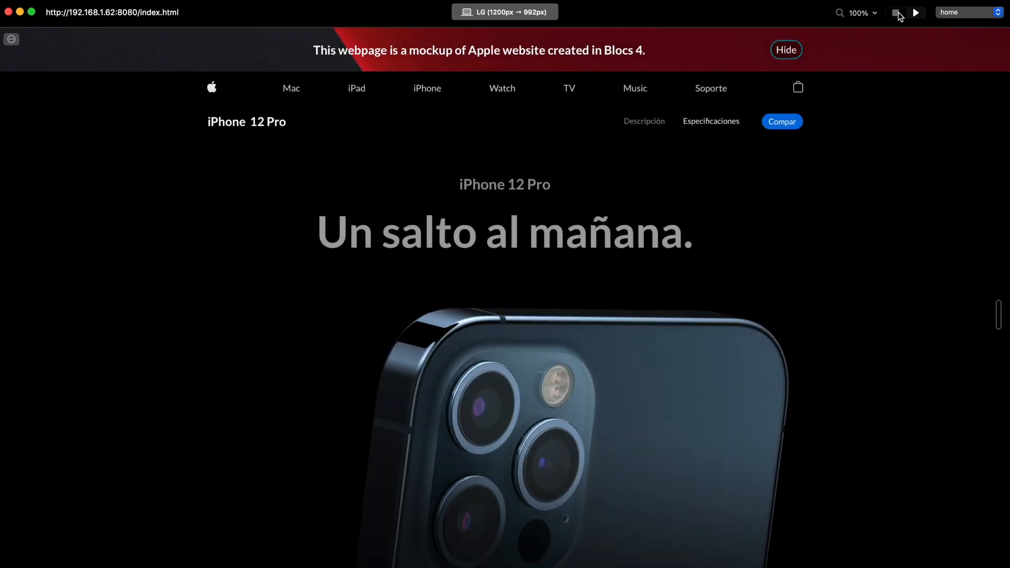
mouse_move(914, 13)
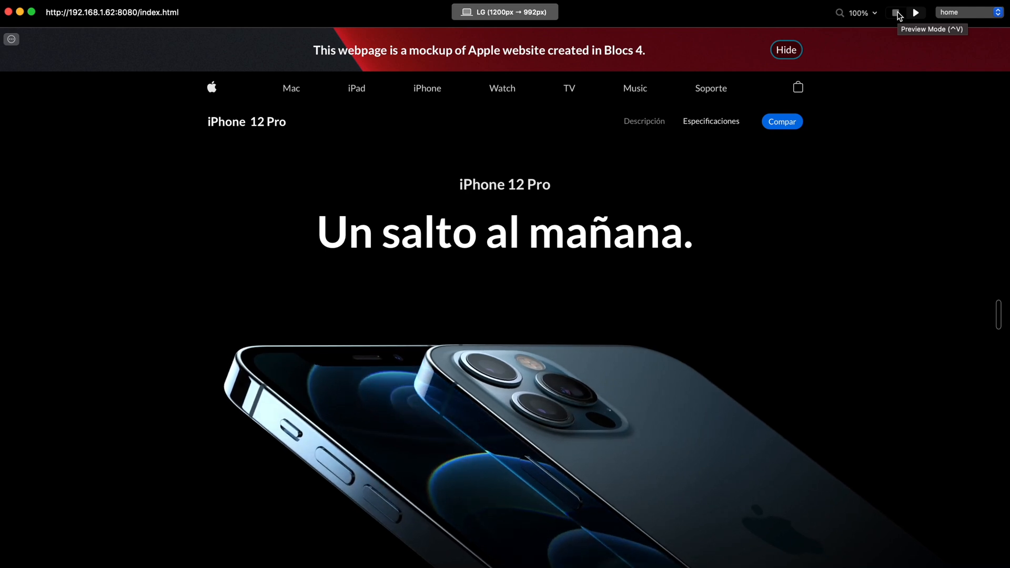
click(897, 13)
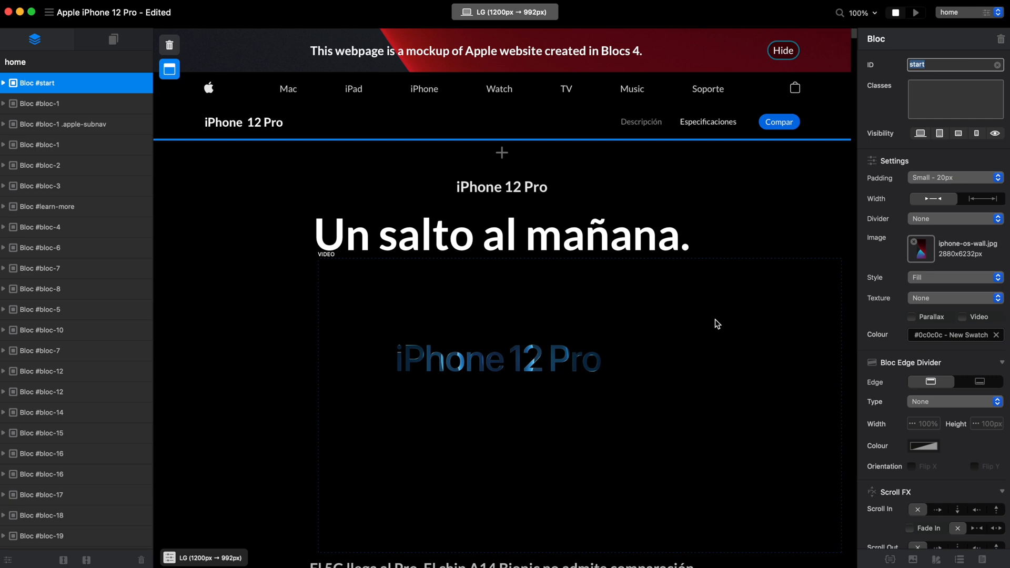
mouse_move(747, 367)
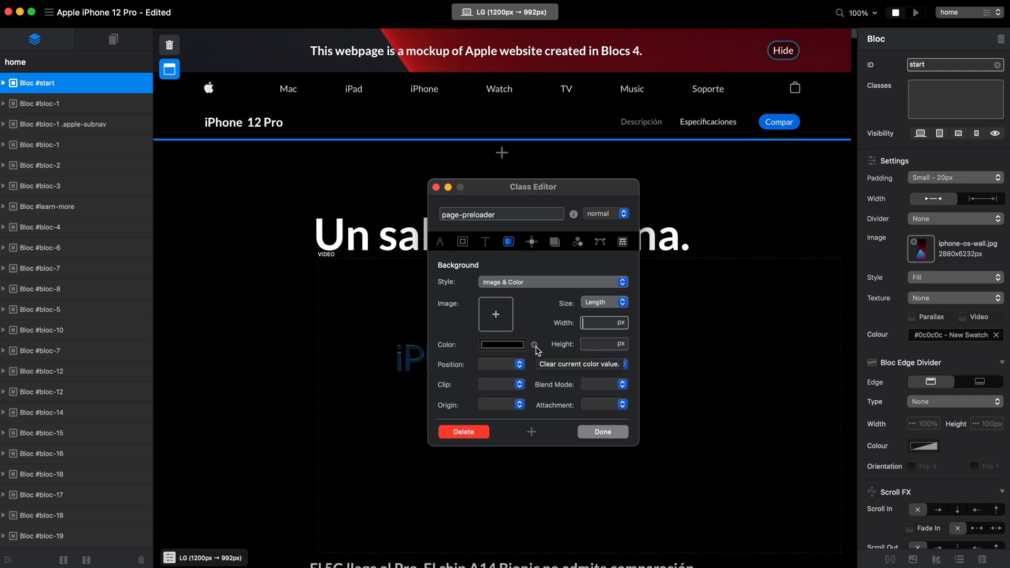
Clear the background colour and add a 100% Invert CSS filter to page-preloader
click(533, 344)
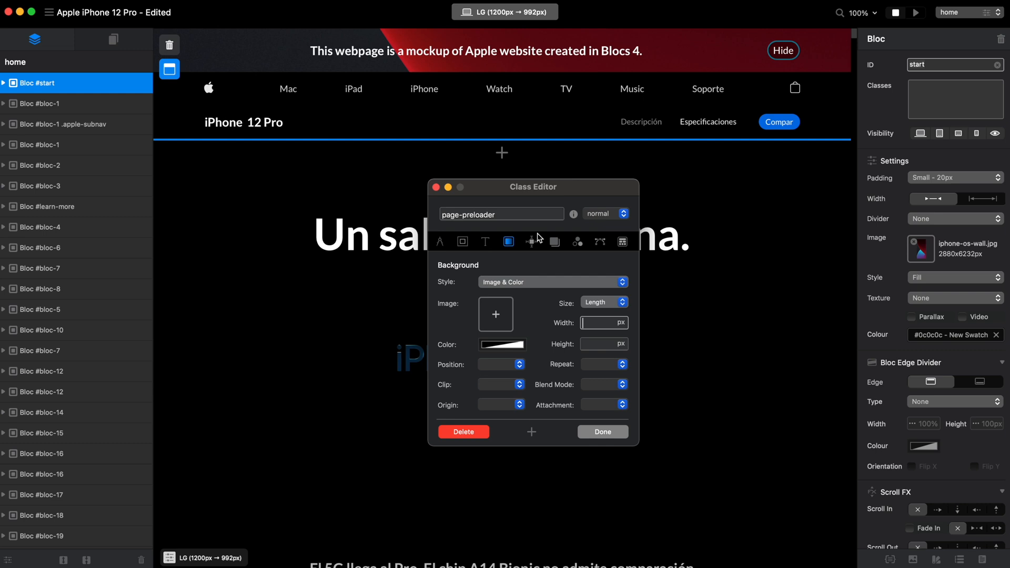
mouse_move(548, 432)
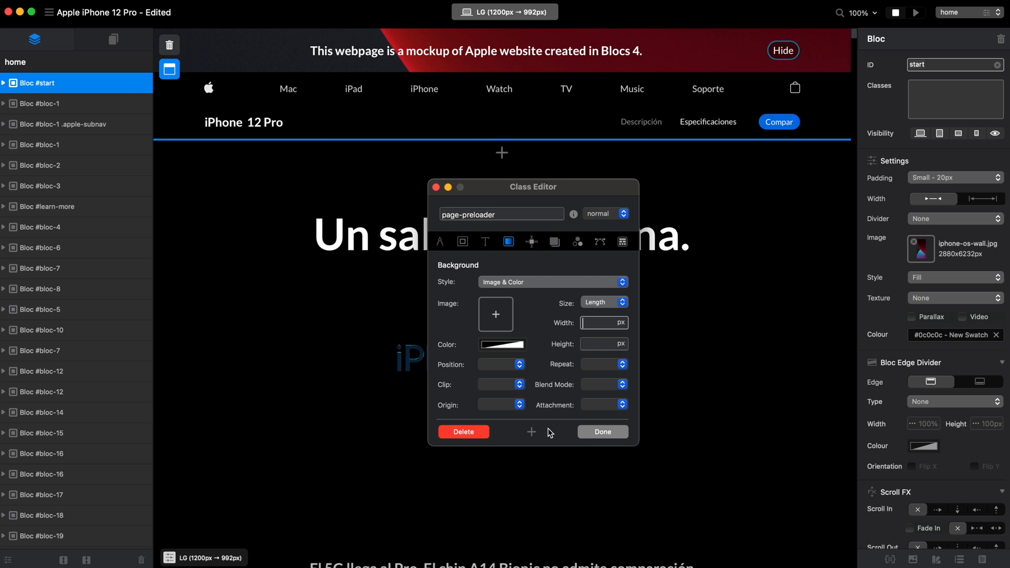
click(577, 242)
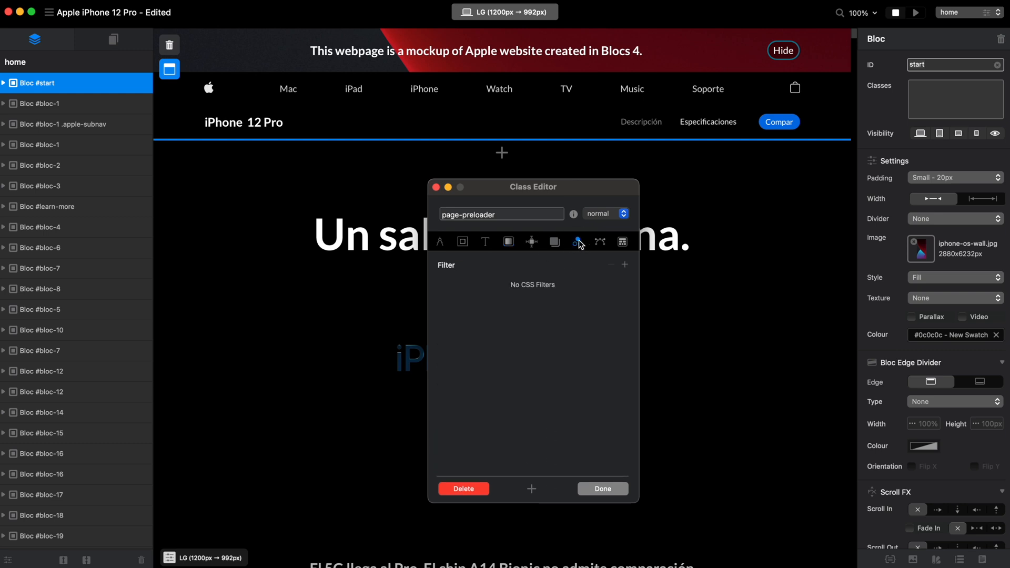
mouse_move(578, 242)
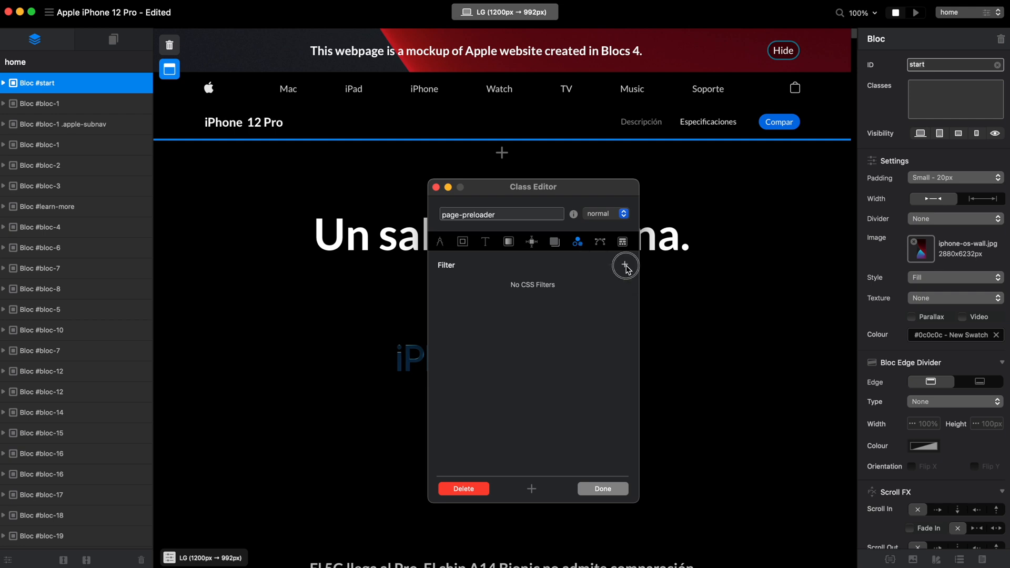
click(624, 265)
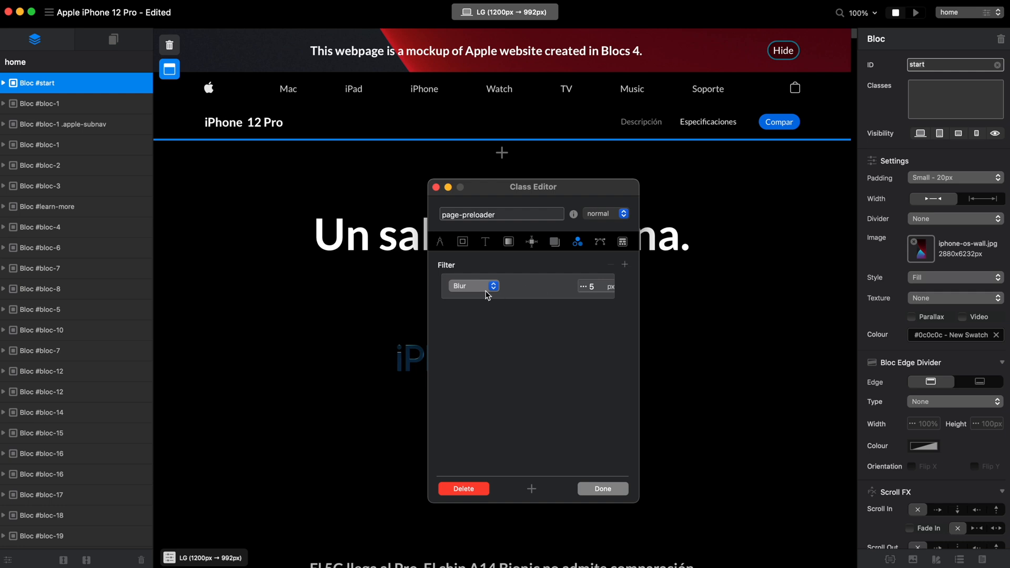
click(473, 285)
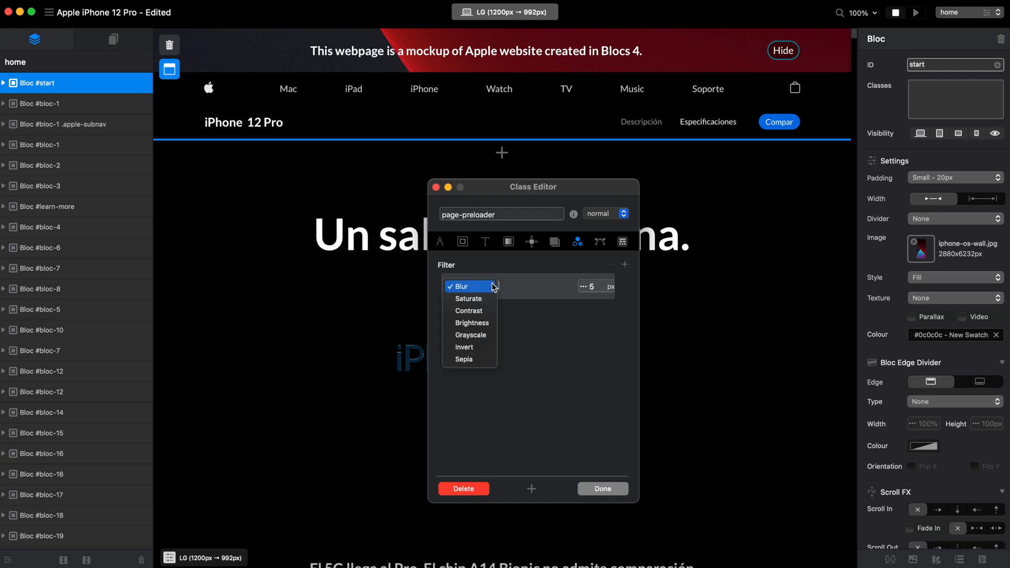
mouse_move(477, 347)
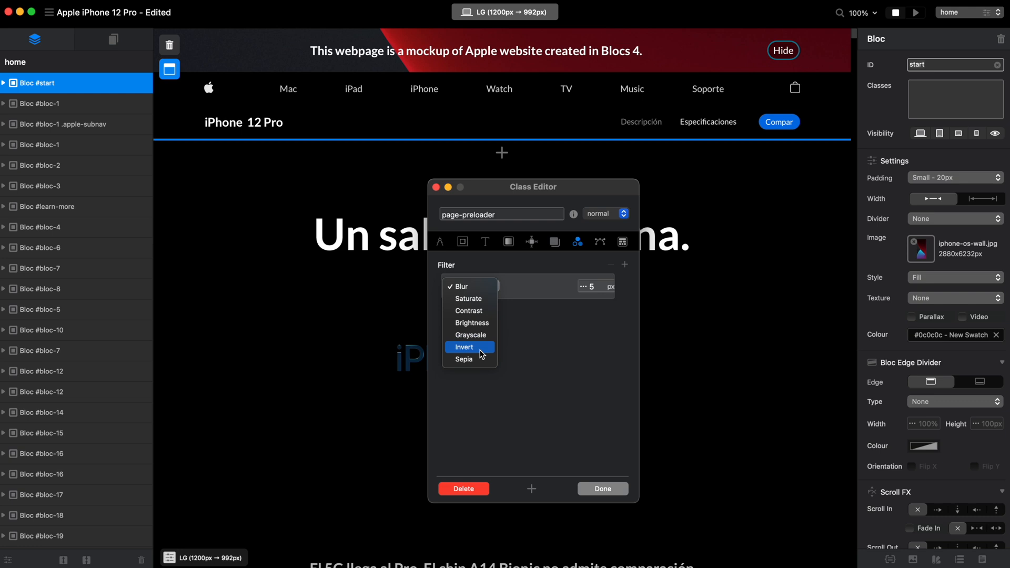
click(464, 347)
text(10)
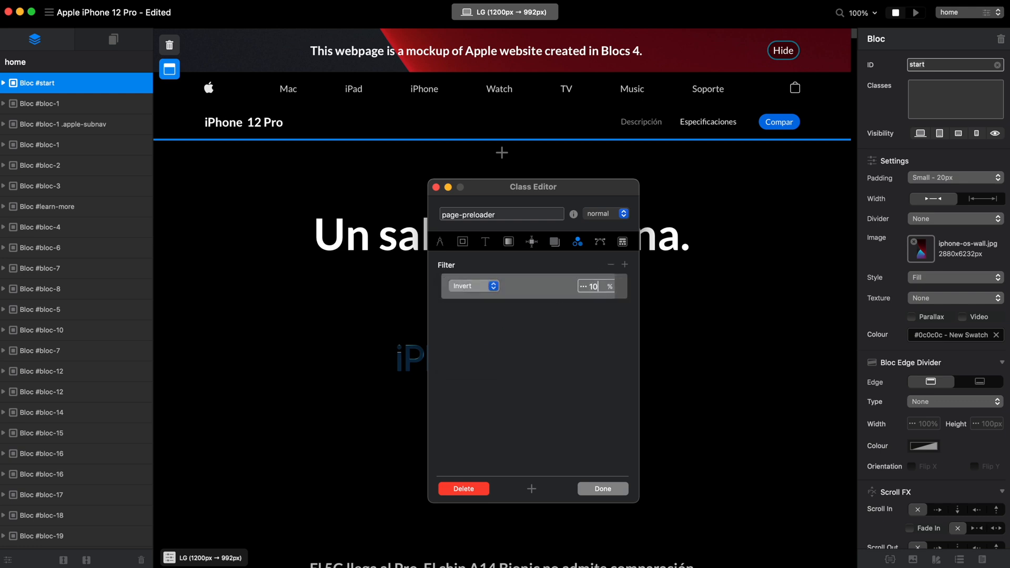
click(601, 488)
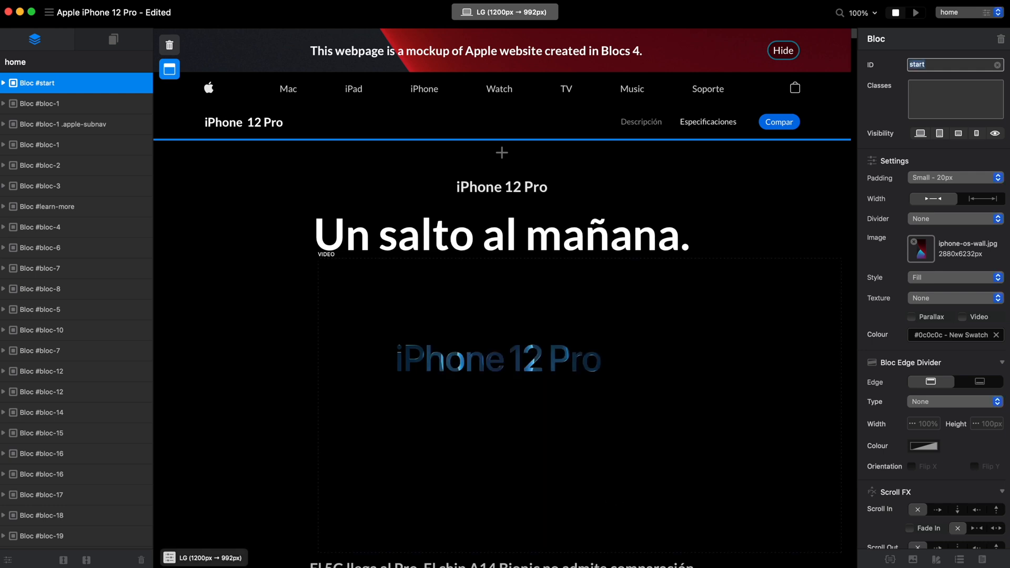
mouse_move(793, 279)
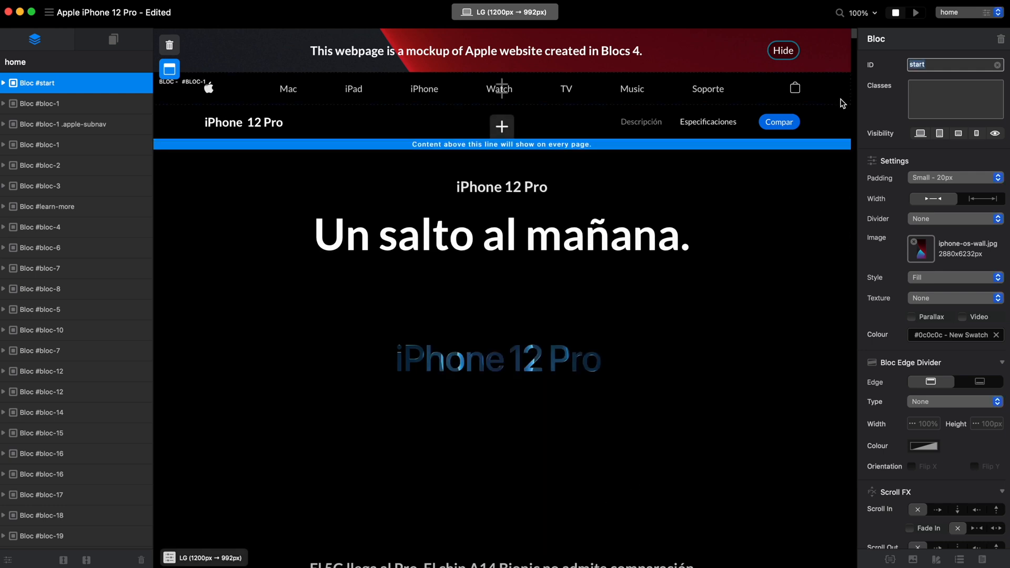
Preview the page with the inverted preloader, then stop and resume editing
click(917, 12)
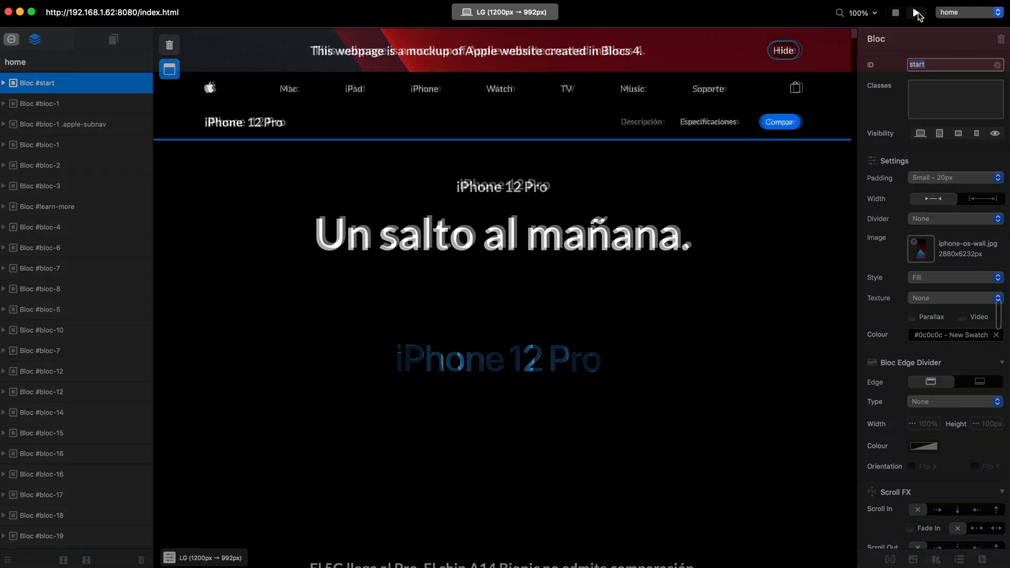
click(915, 13)
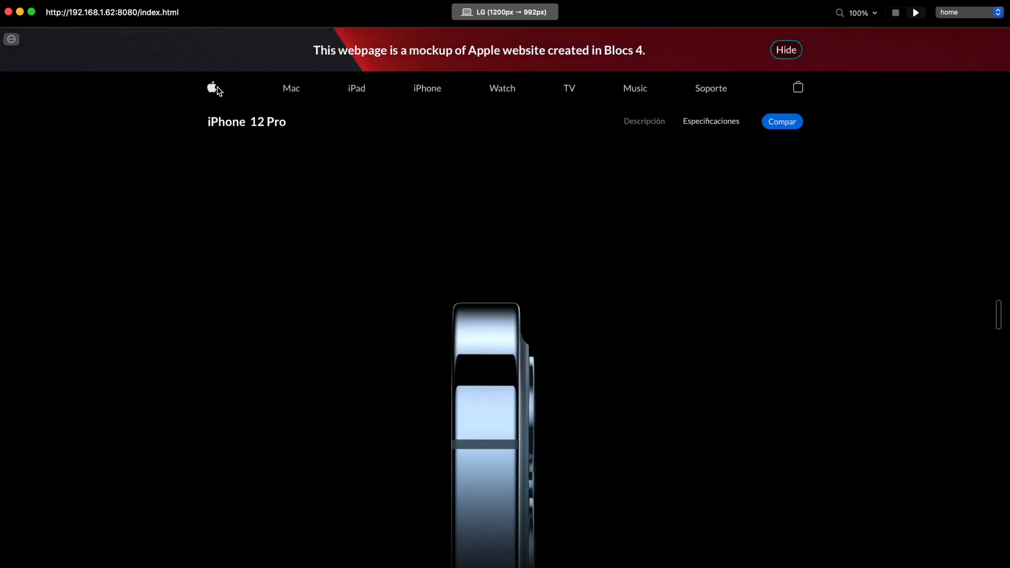
scroll(down, 3)
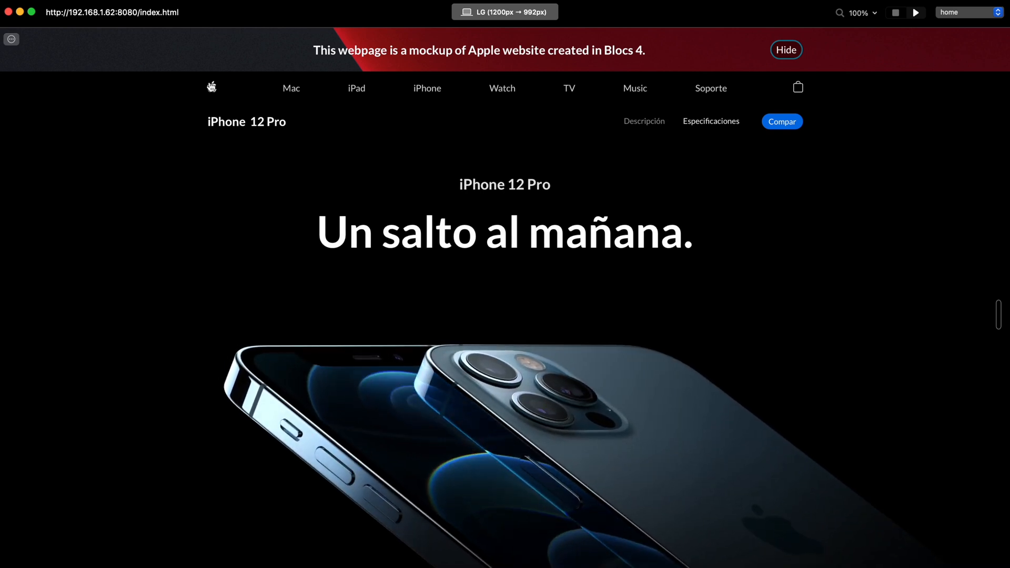
click(895, 12)
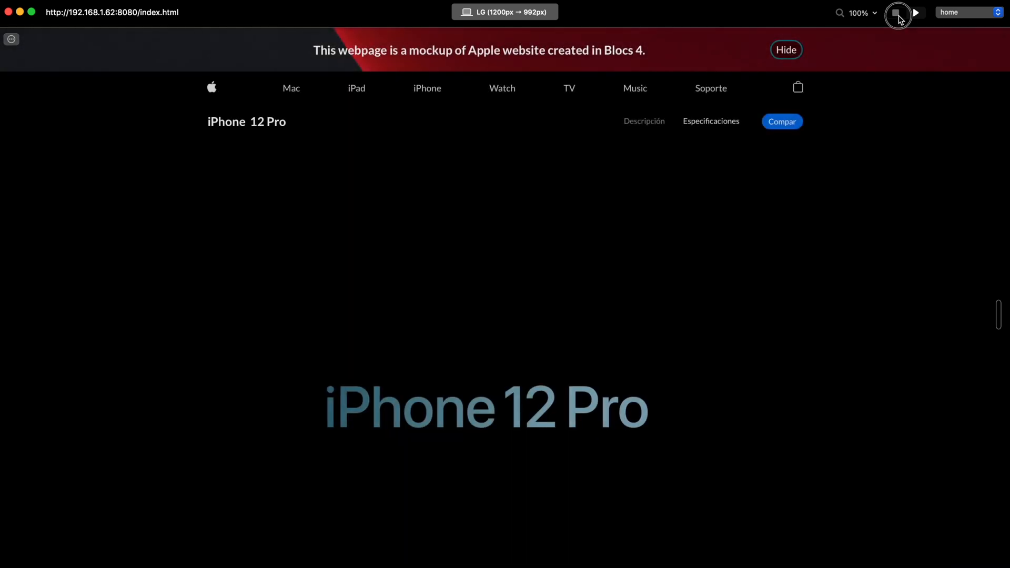
click(896, 12)
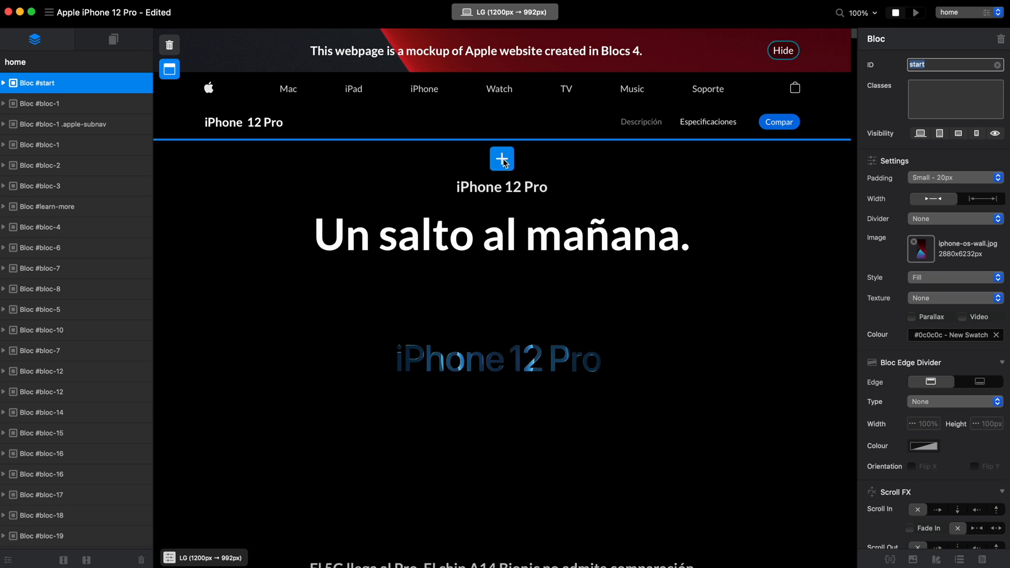
Add a new bloc above the iPhone hero and insert a stock Image into it
click(501, 158)
text(imag)
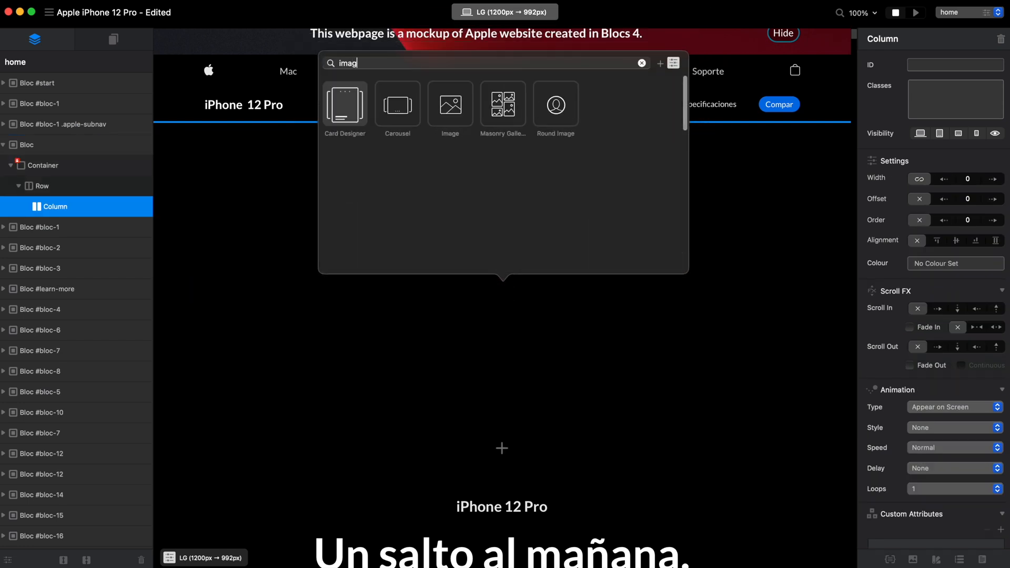
click(449, 104)
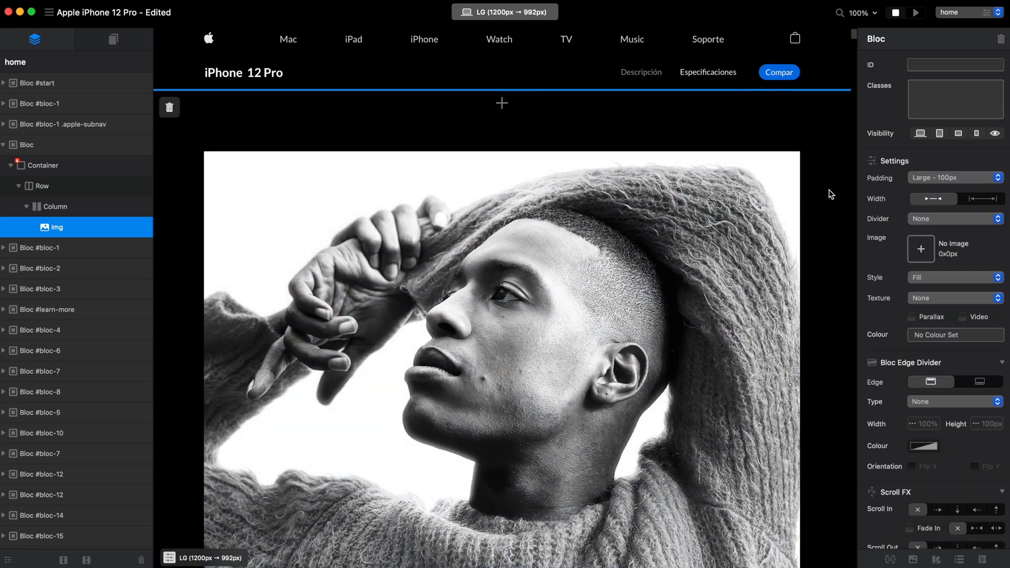
click(26, 144)
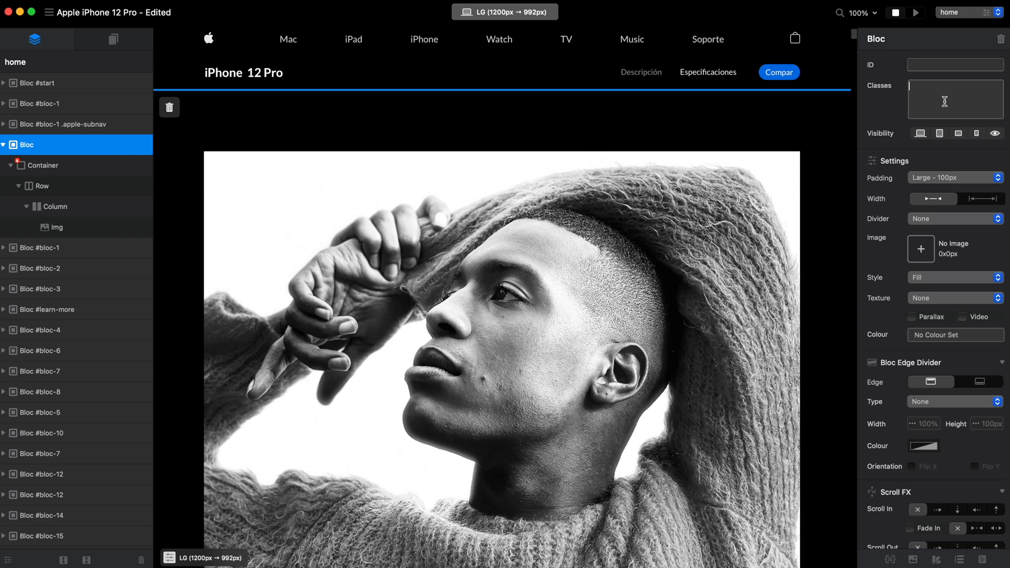
Tag the portrait image with the invert-colors class and open it in the Class Editor
click(56, 227)
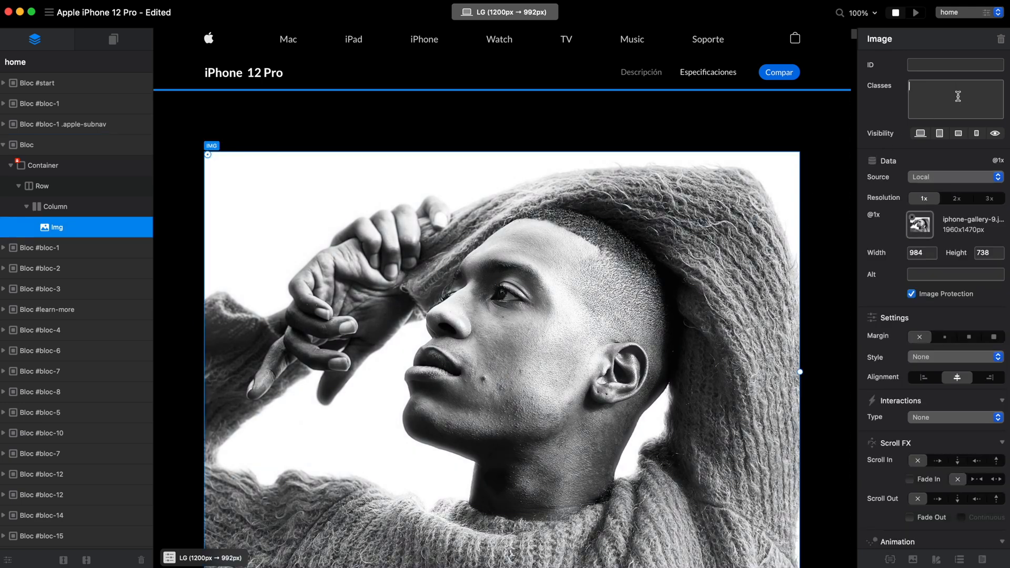
text(invert-colors)
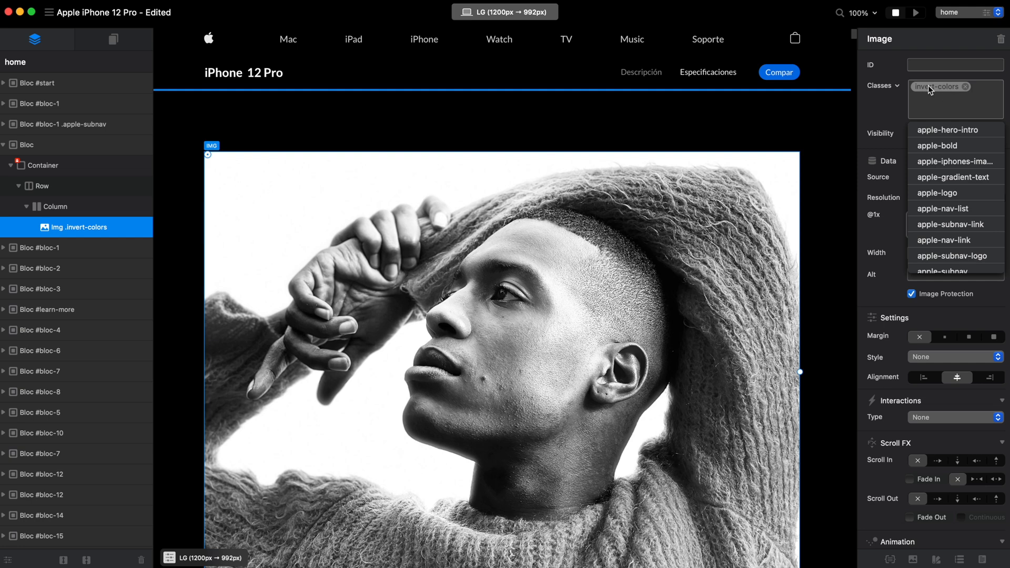
click(937, 86)
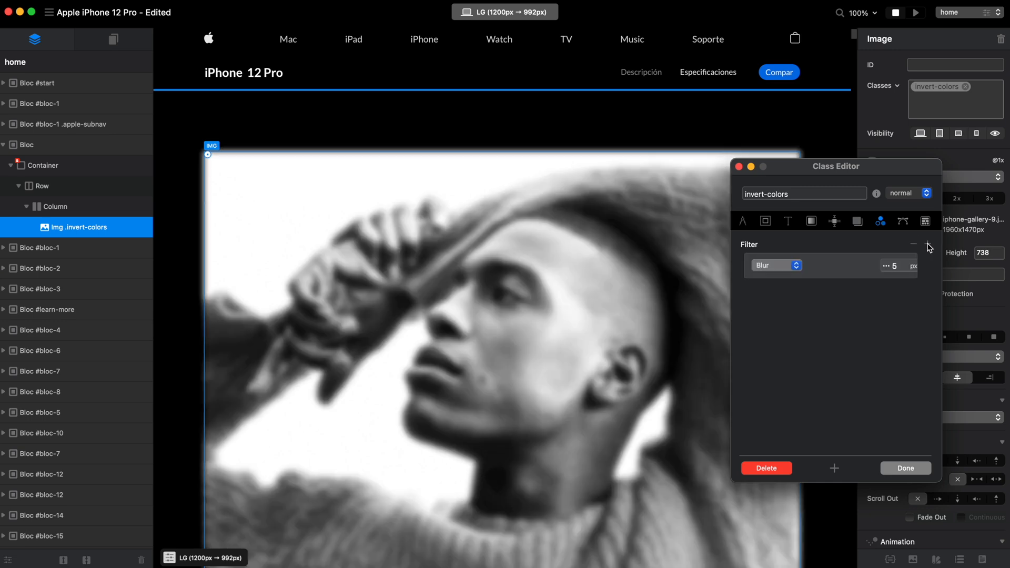
Switch the invert-colors class filter from Blur to Invert and adjust its amount toward 100%
click(776, 265)
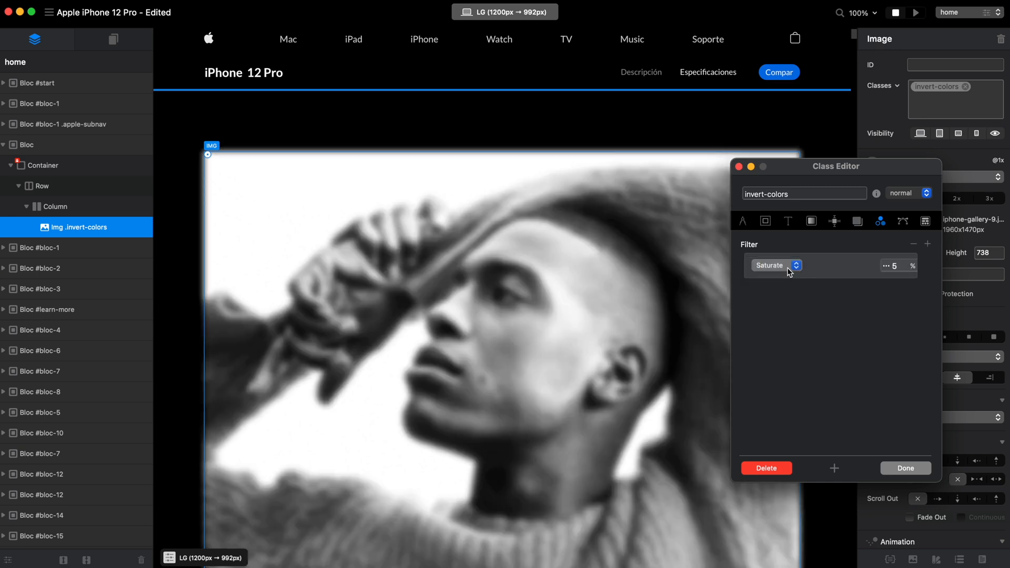
click(773, 265)
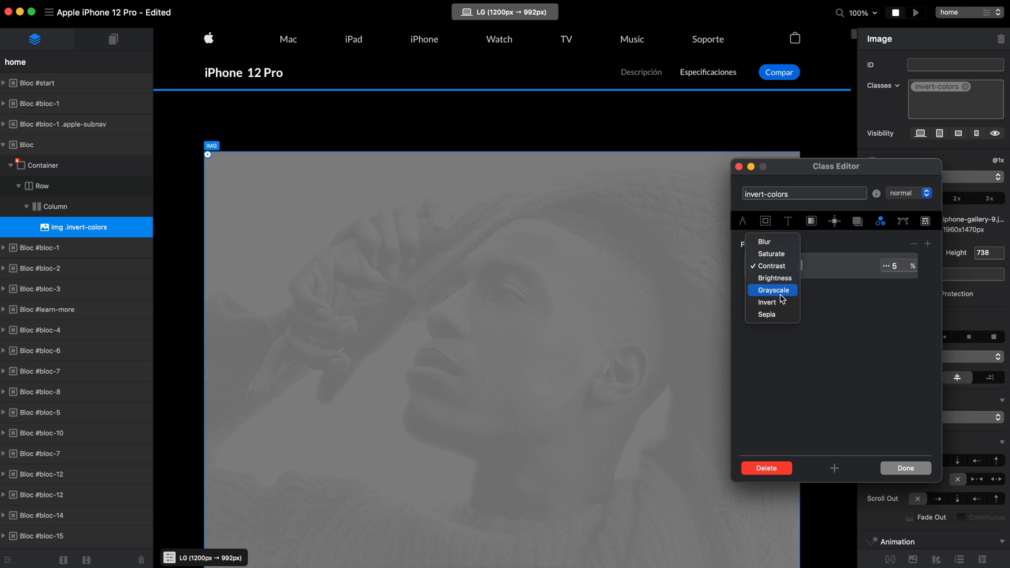
click(767, 302)
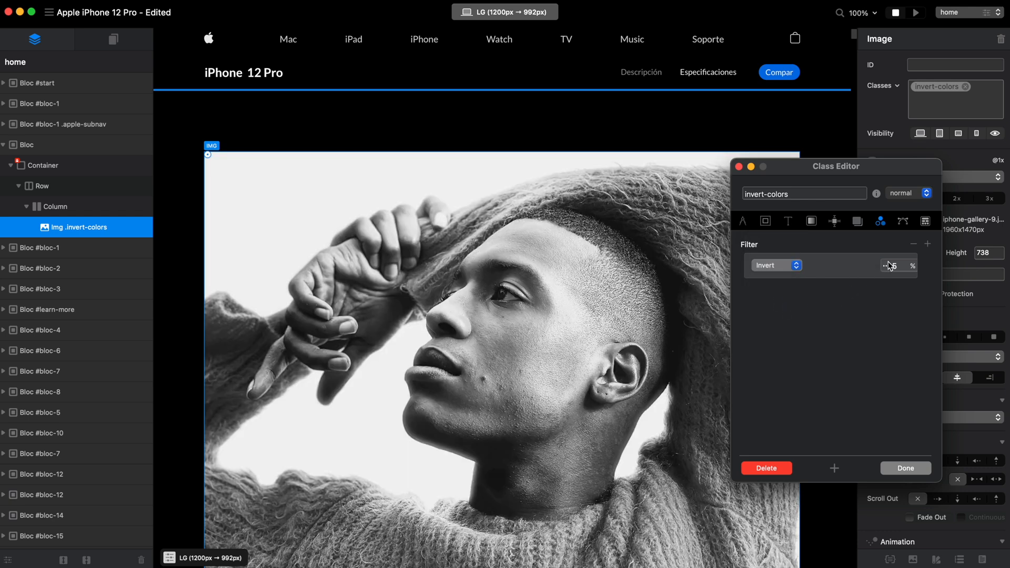
click(894, 265)
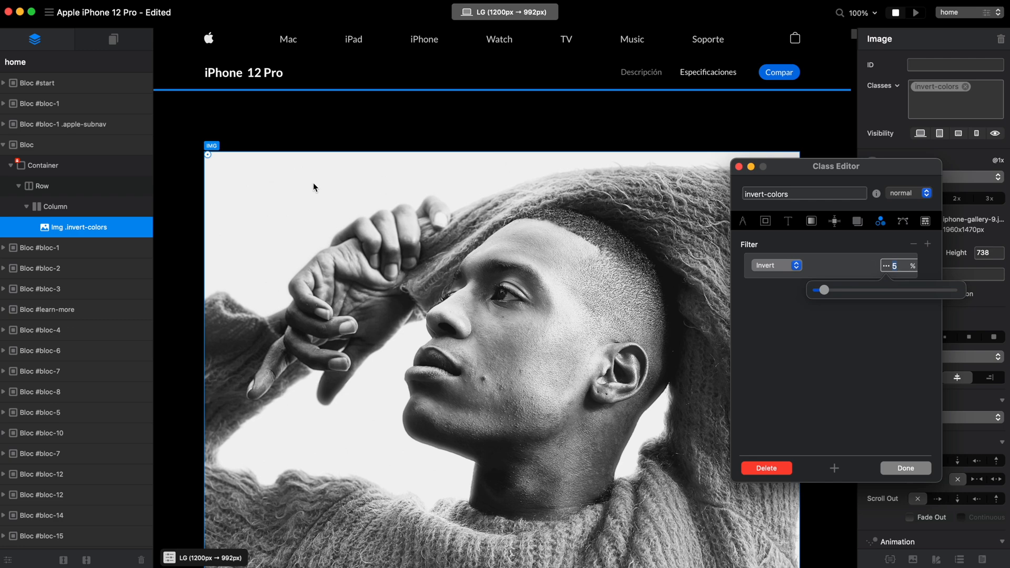
mouse_move(323, 193)
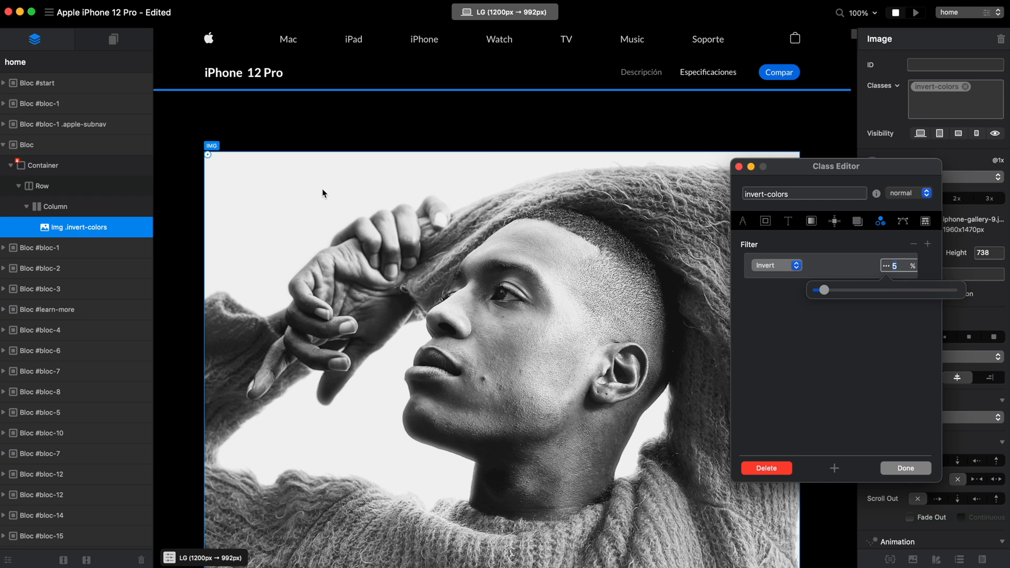
mouse_move(285, 202)
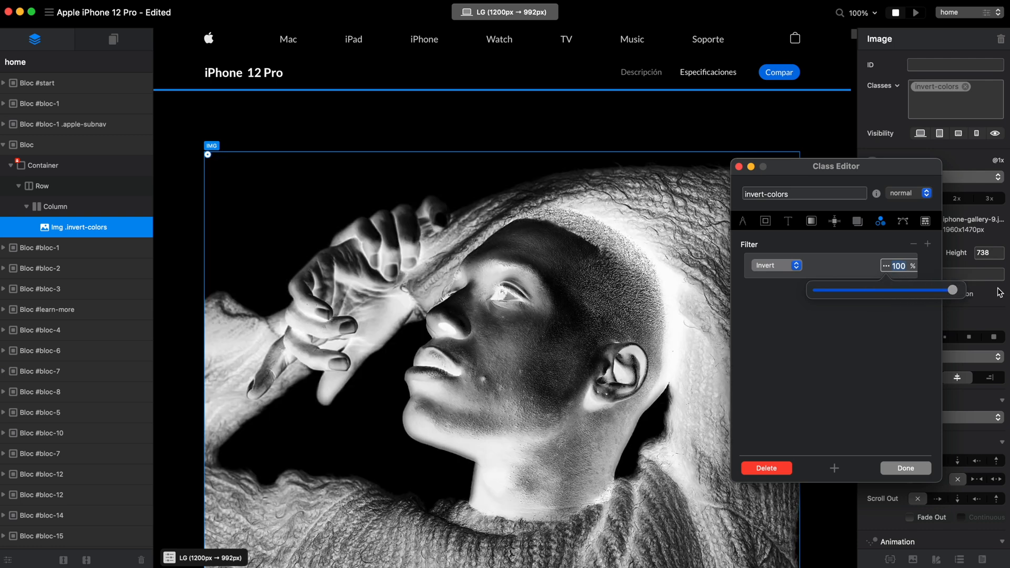
mouse_move(274, 219)
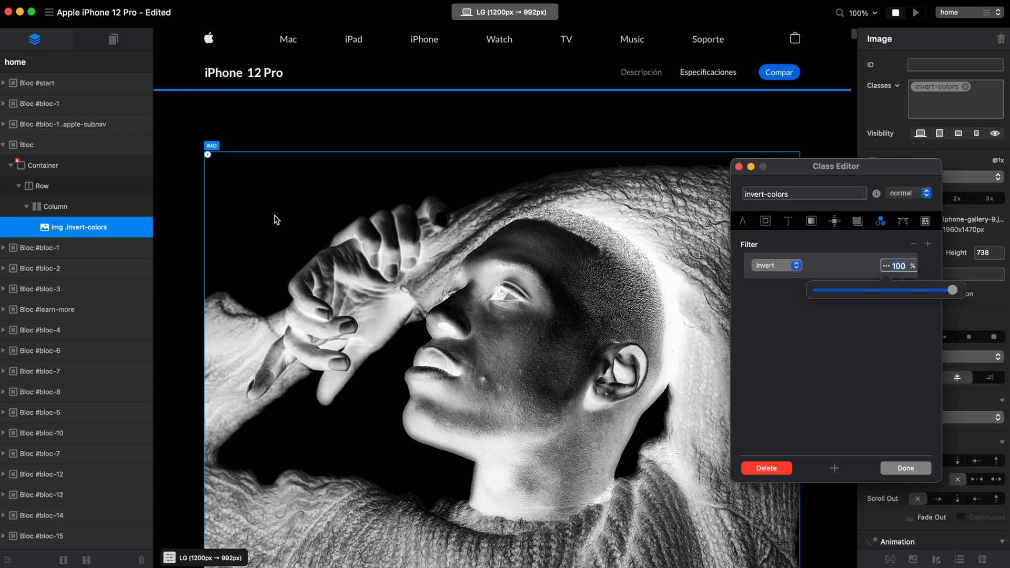
mouse_move(271, 199)
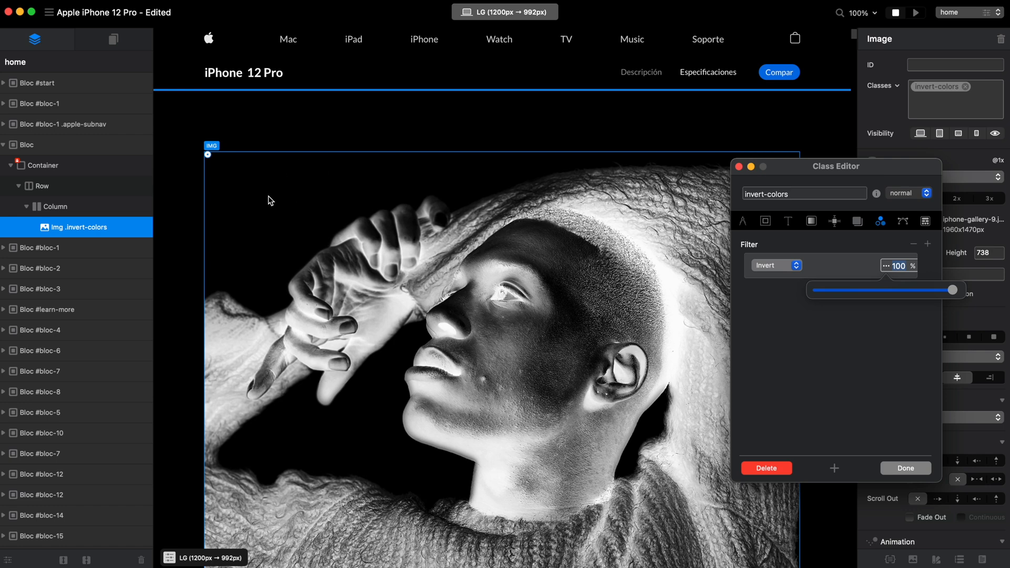
mouse_move(509, 262)
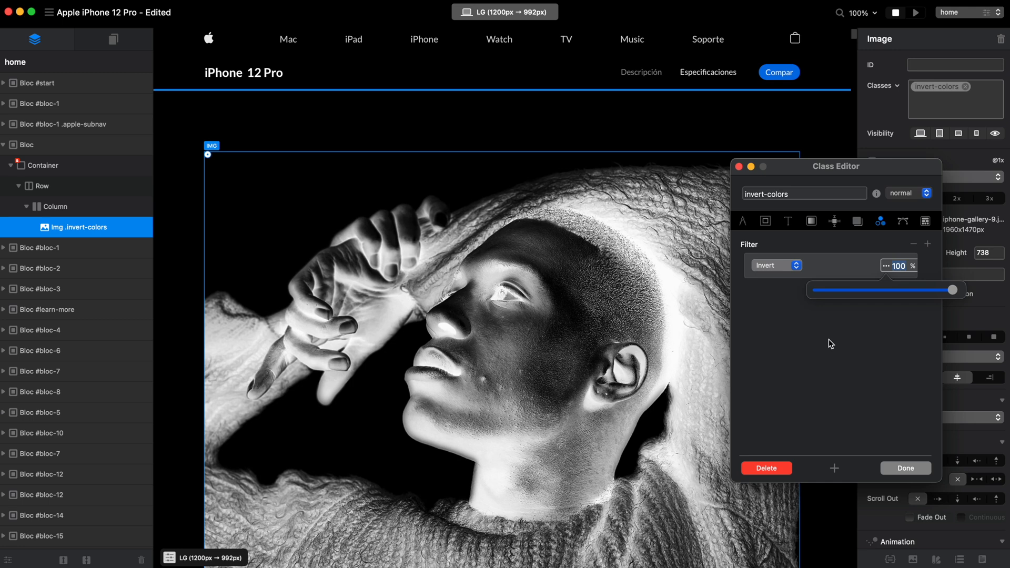
mouse_move(913, 329)
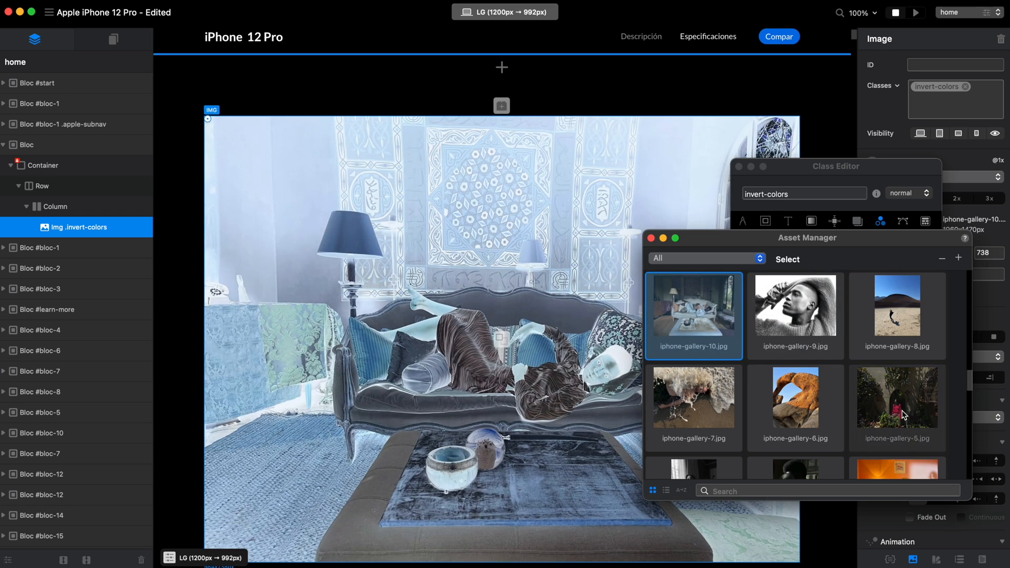
Replace the image with iphone-gallery-5.jpg and browse further gallery photos in the Asset Manager
click(896, 395)
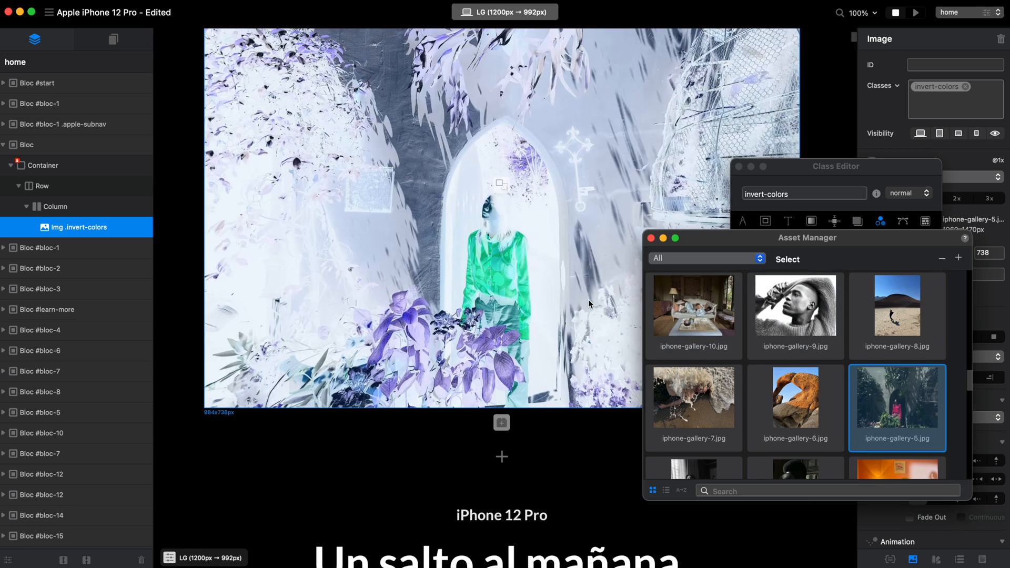
scroll(down, 3)
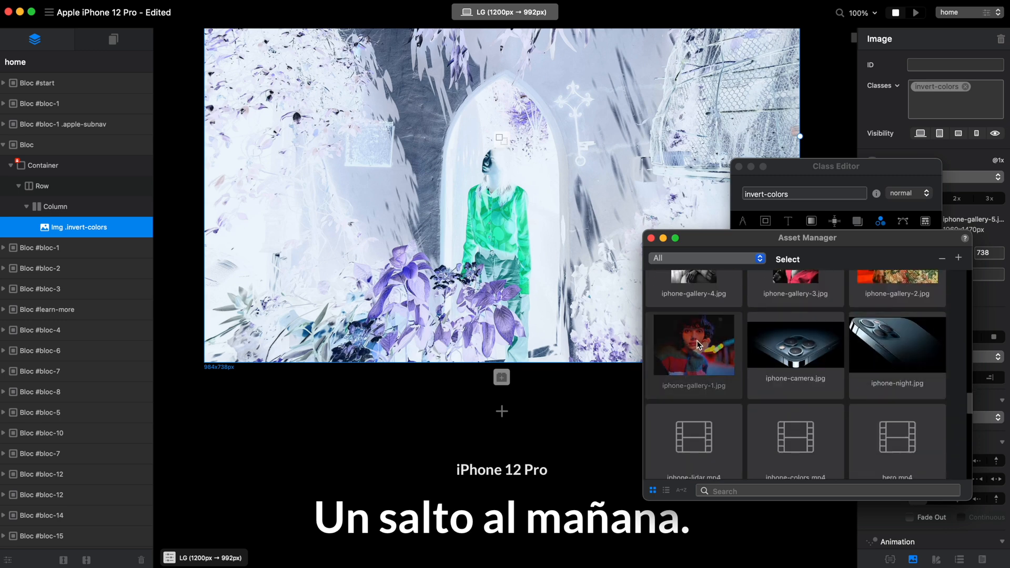
scroll(down, 3)
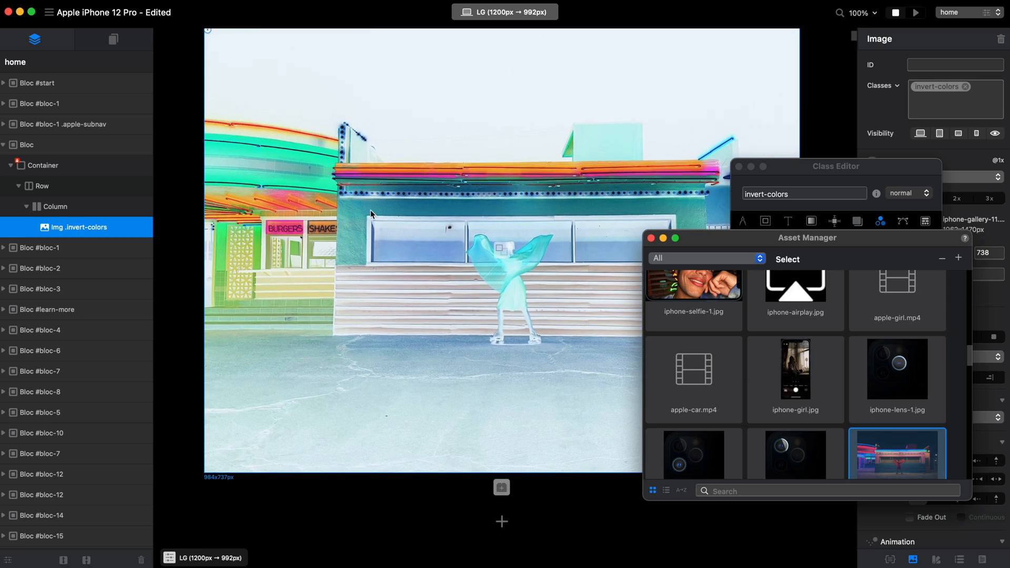
mouse_move(33, 38)
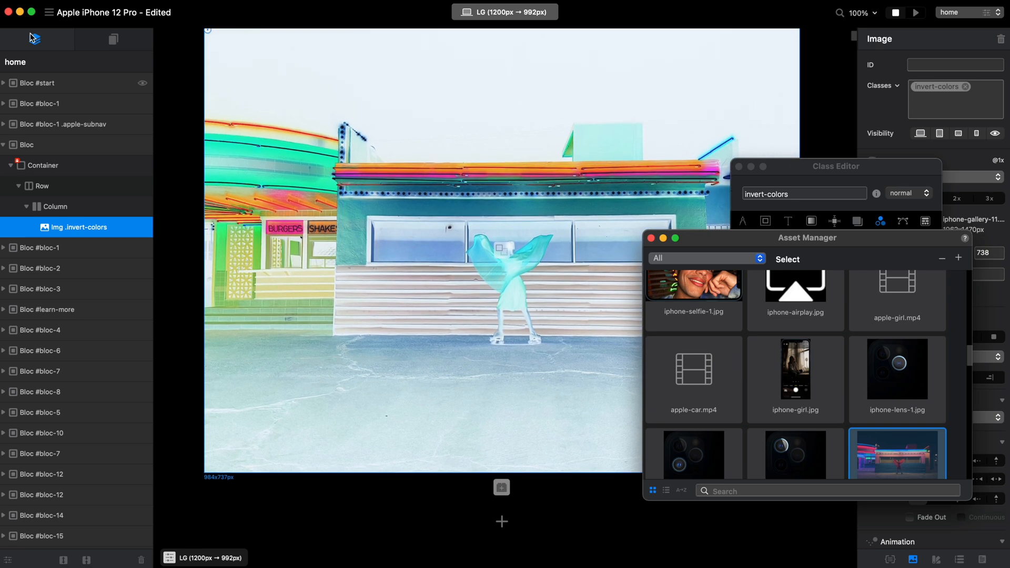
mouse_move(692, 303)
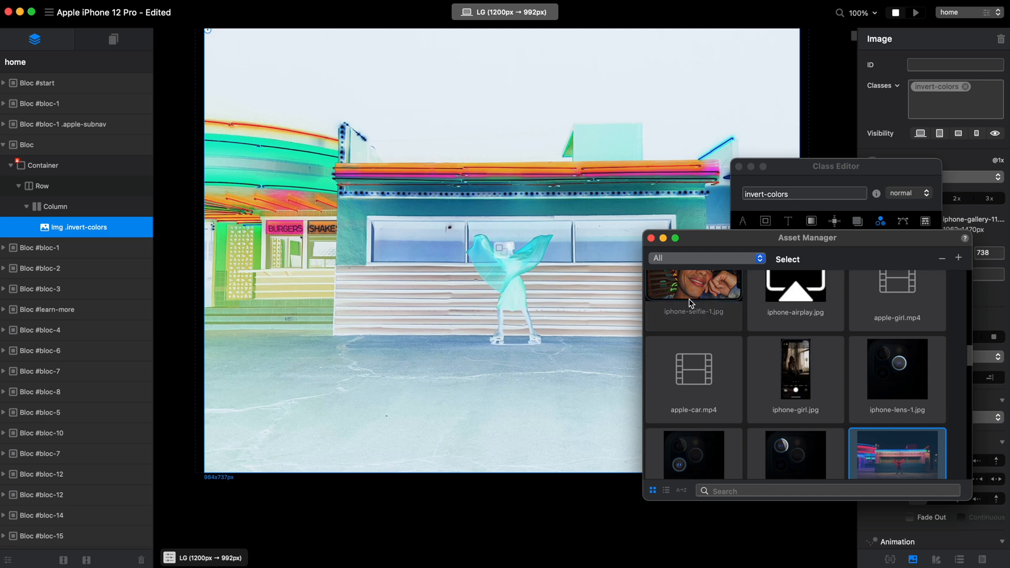
mouse_move(651, 253)
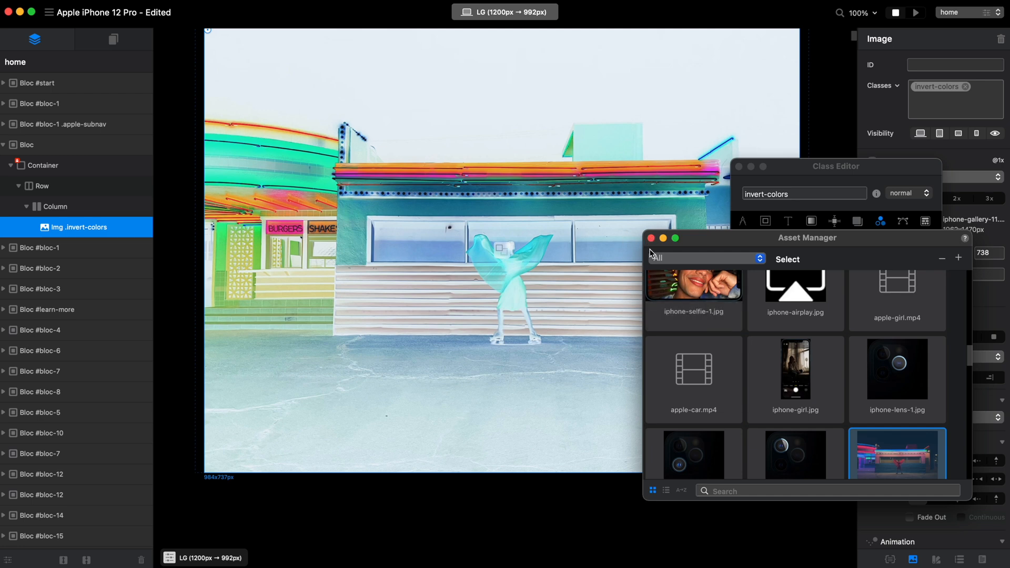